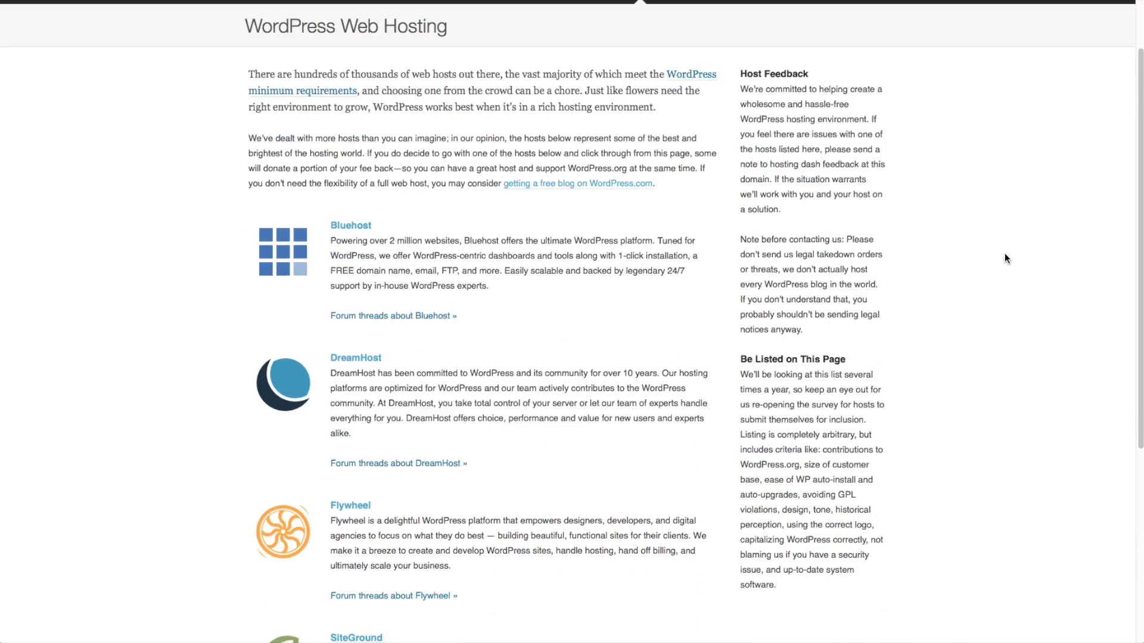
Step: Expand the YouTube video description and follow its sponsored hosting link to SiteGround
{"action": "scroll", "scroll_direction": "down", "scroll_amount": 3}
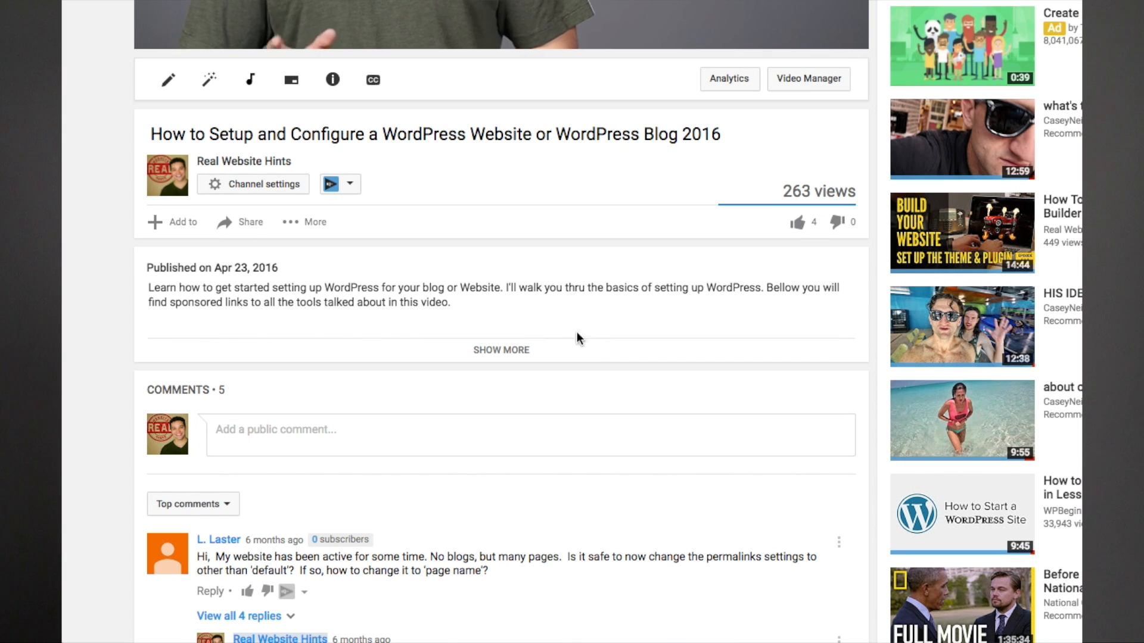
{"action": "left_click", "coordinate": [501, 350]}
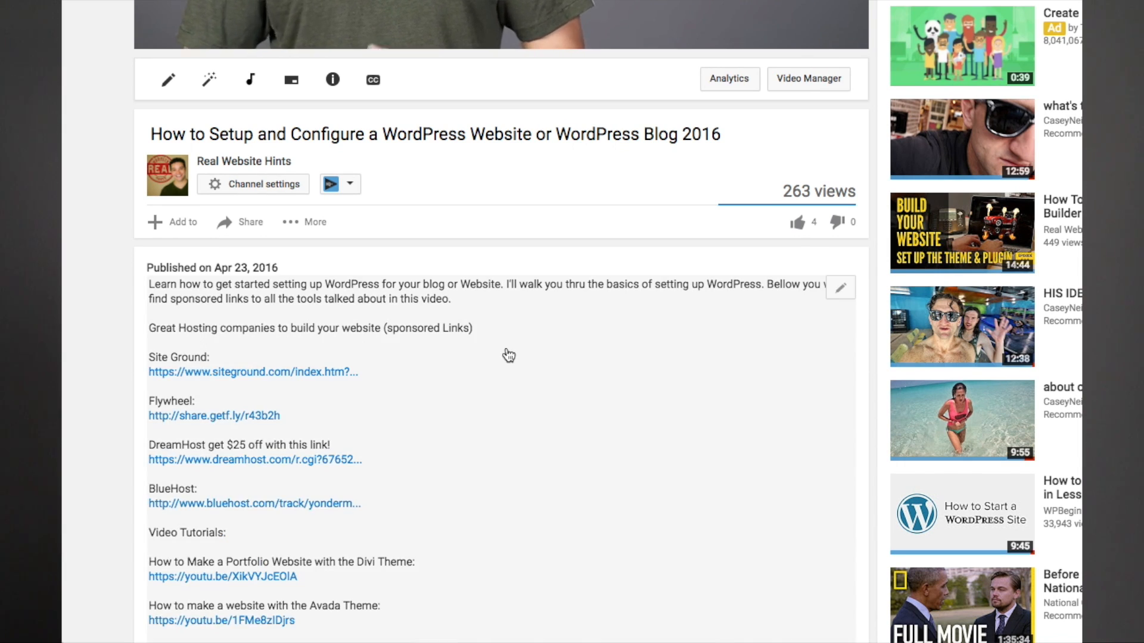
{"action": "scroll", "scroll_direction": "down", "scroll_amount": 3}
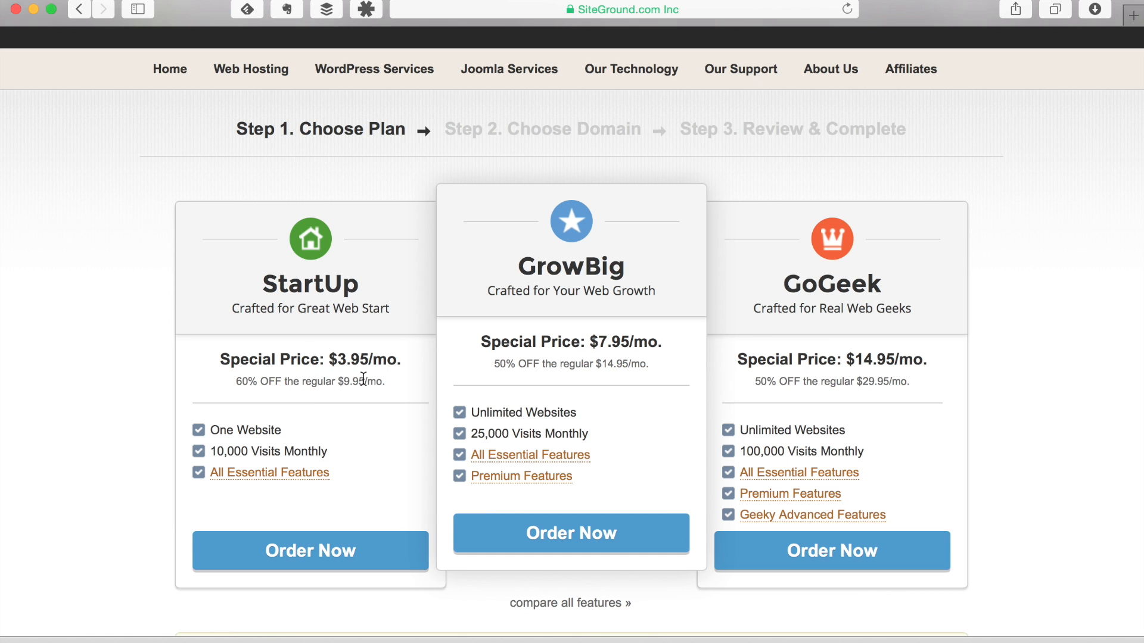
{"action": "mouse_move", "coordinate": [633, 348]}
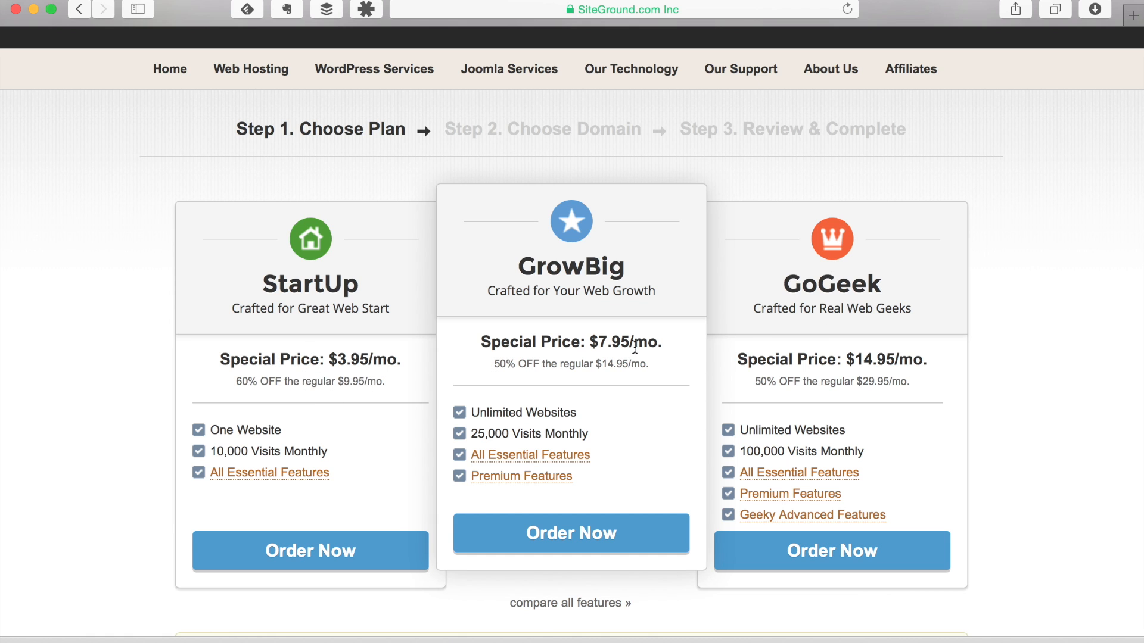
{"action": "left_click", "coordinate": [572, 533]}
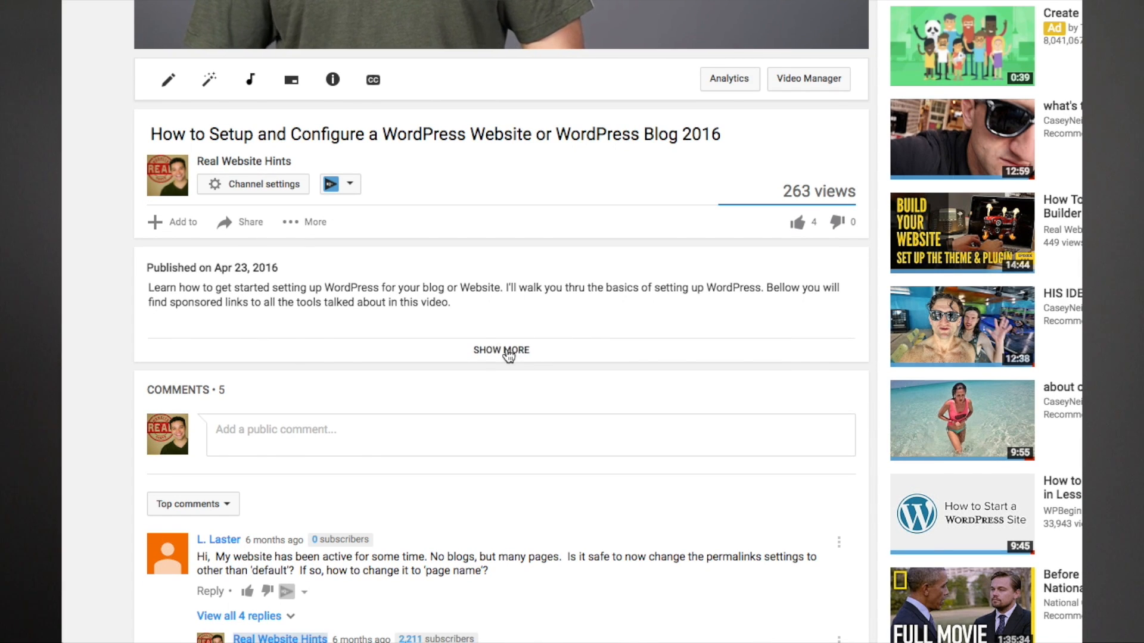
{"action": "left_click", "coordinate": [501, 350]}
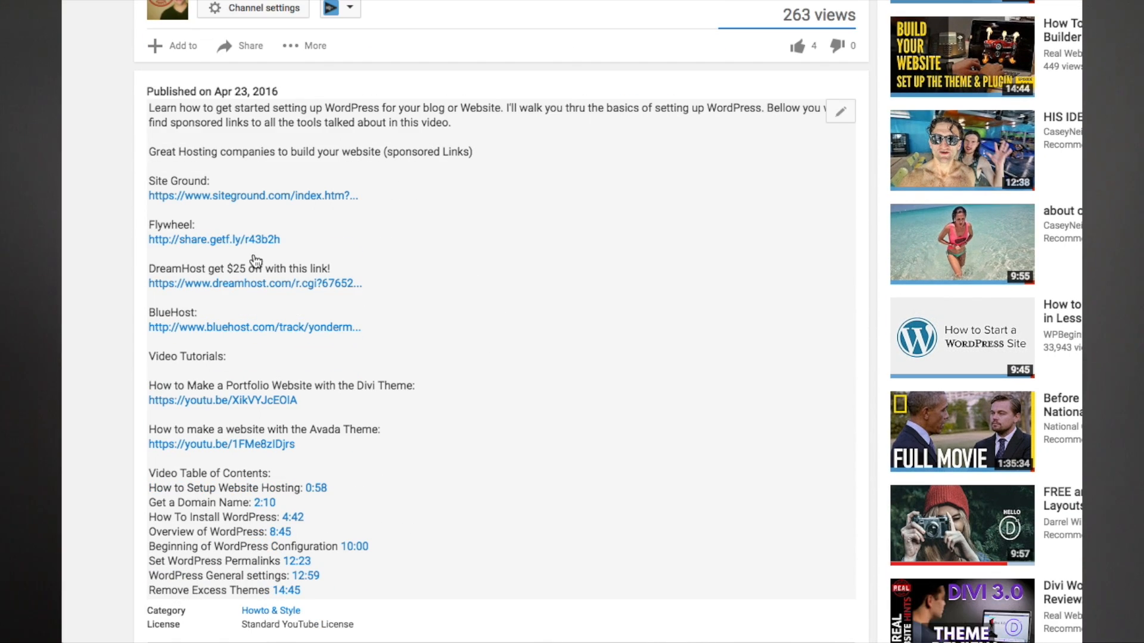
{"action": "left_click", "coordinate": [213, 239]}
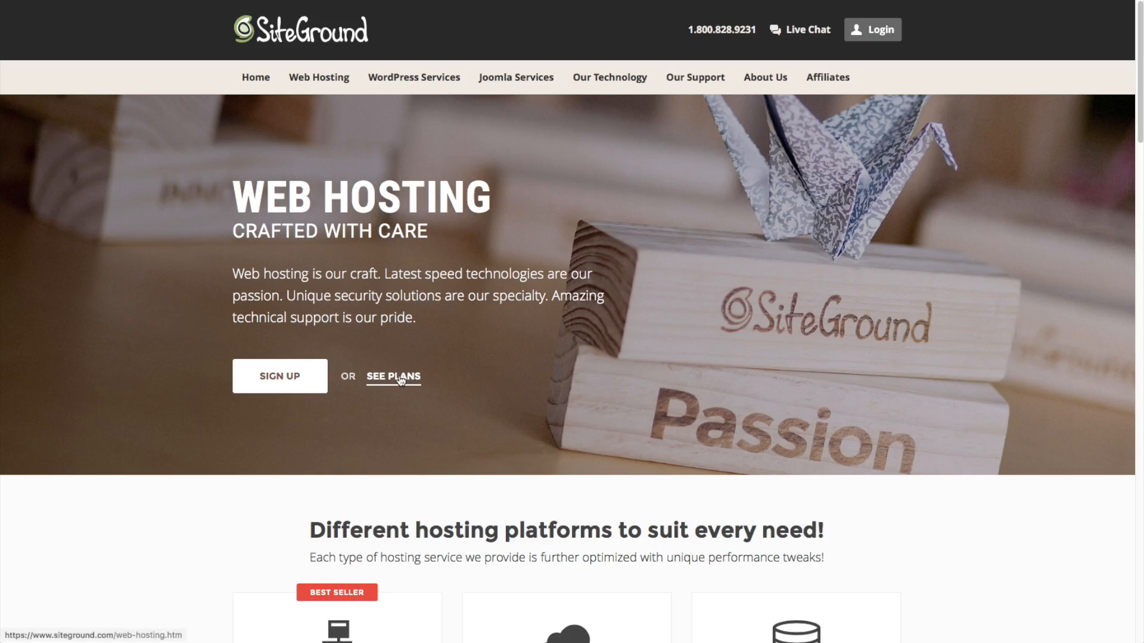
Step: Show SiteGround's plans and scroll through the three plans' prices and features
{"action": "left_click", "coordinate": [393, 376]}
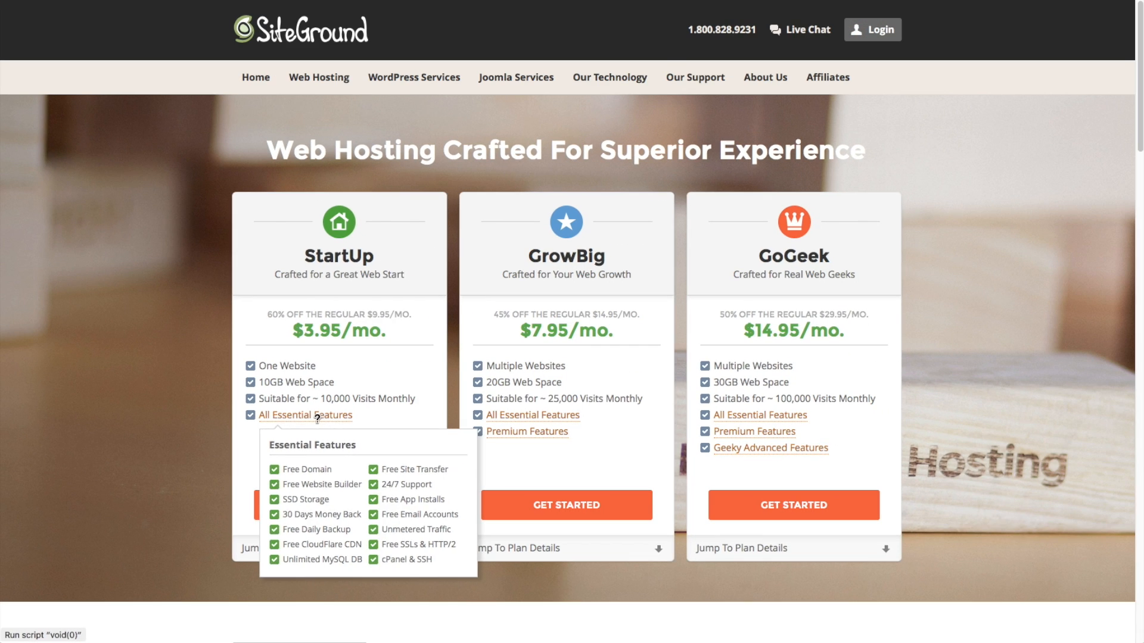
{"action": "scroll", "scroll_direction": "down", "scroll_amount": 3}
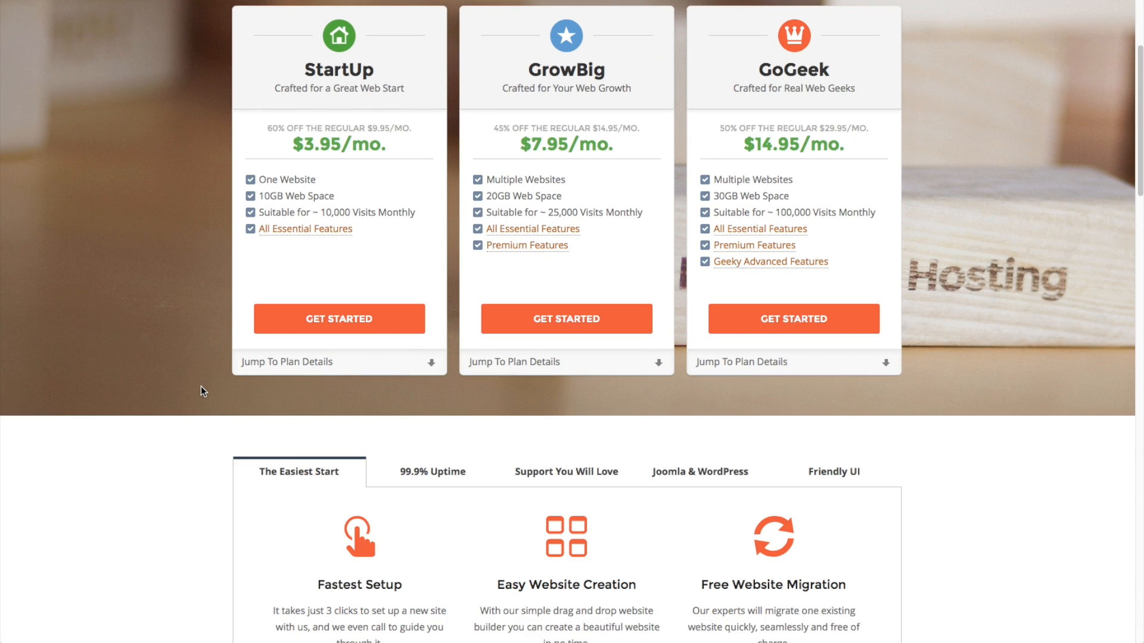
{"action": "scroll", "scroll_direction": "down", "scroll_amount": 3}
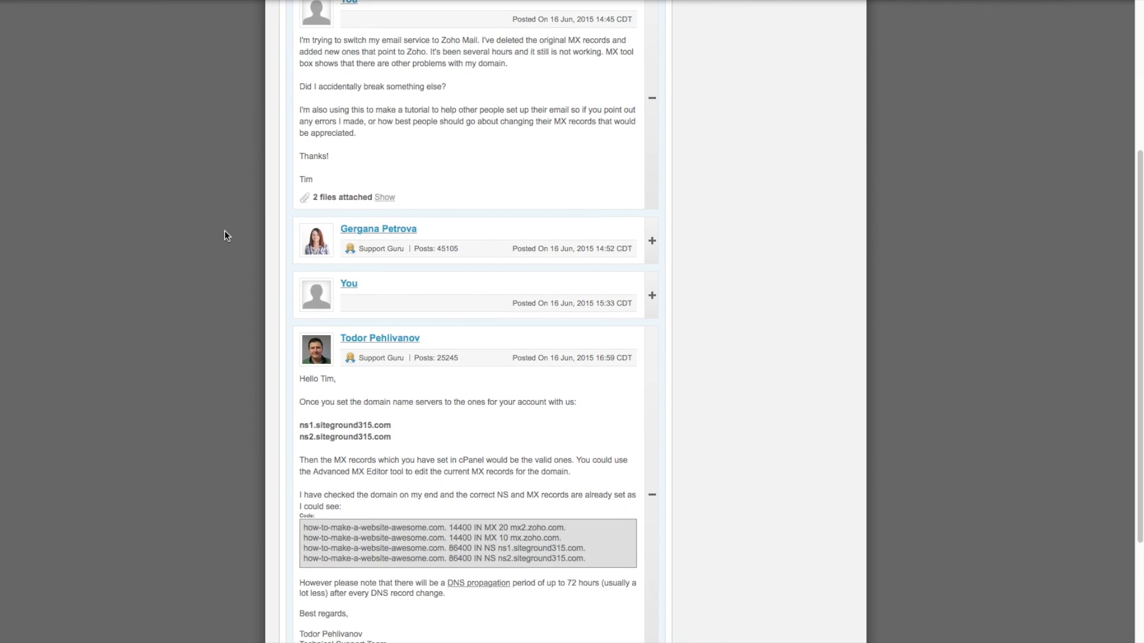
{"action": "scroll", "scroll_direction": "down", "scroll_amount": 3}
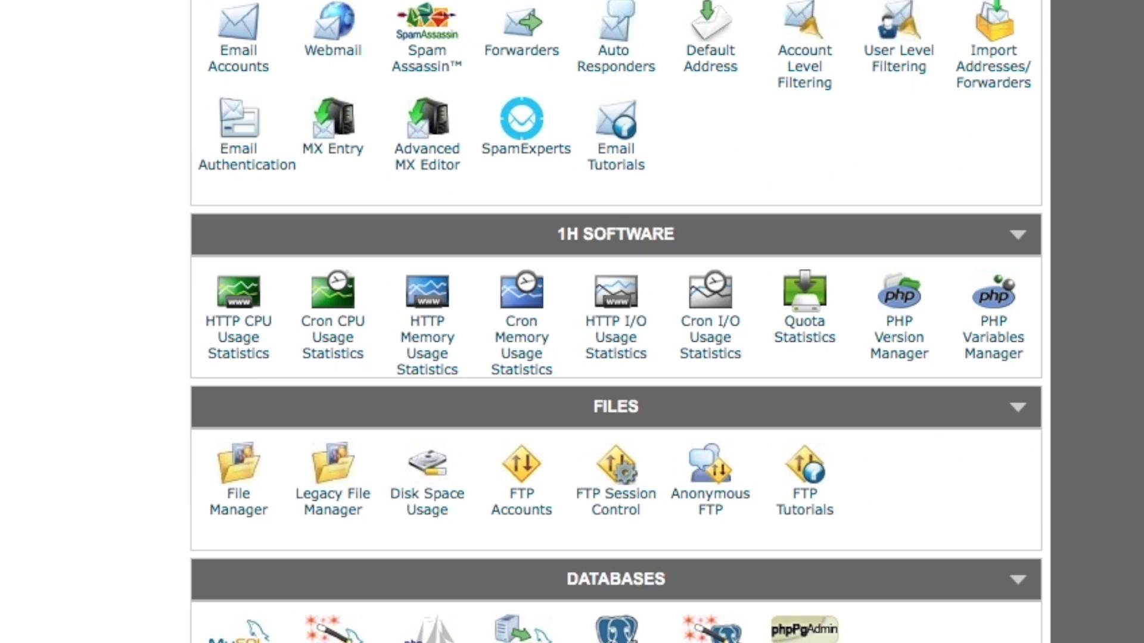
{"action": "scroll", "scroll_direction": "down", "scroll_amount": 3}
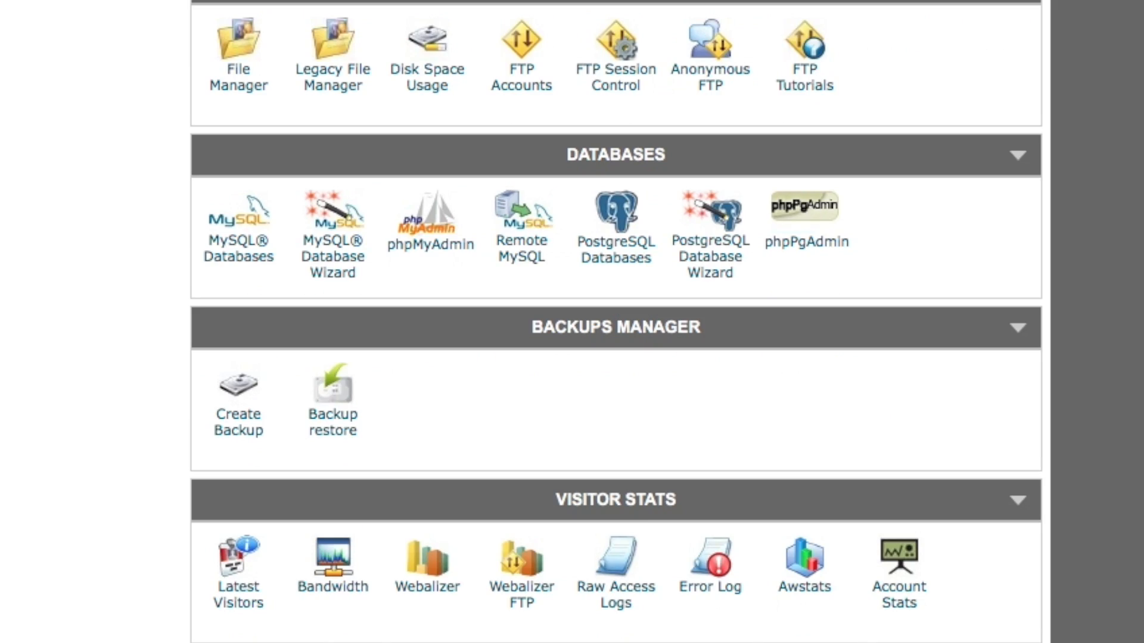
{"action": "scroll", "scroll_direction": "down", "scroll_amount": 3}
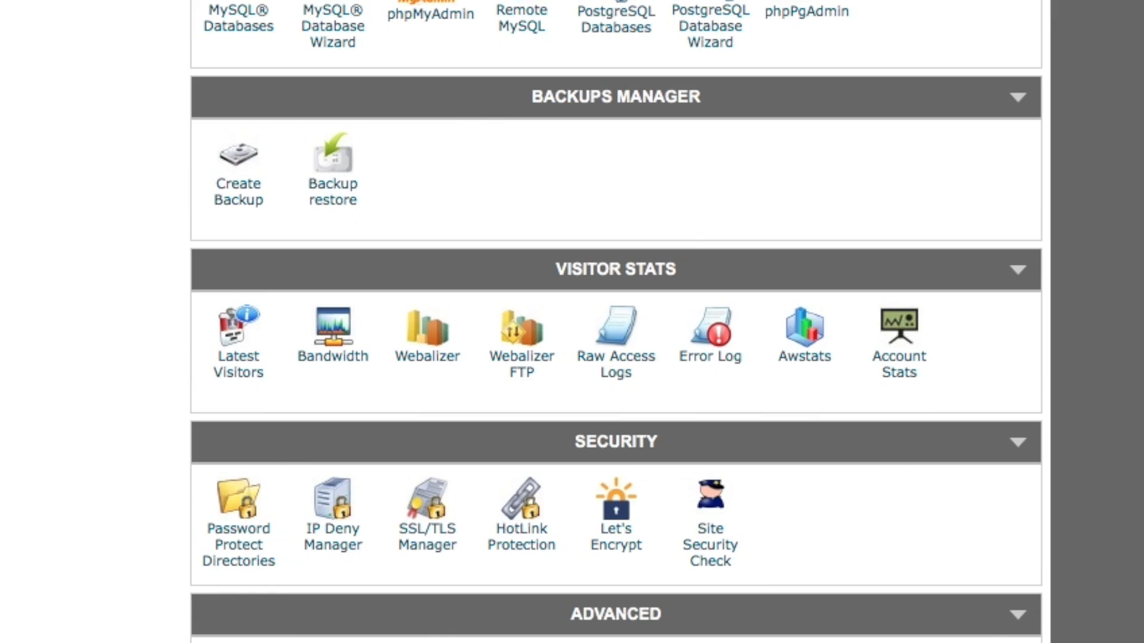
{"action": "mouse_move", "coordinate": [332, 166]}
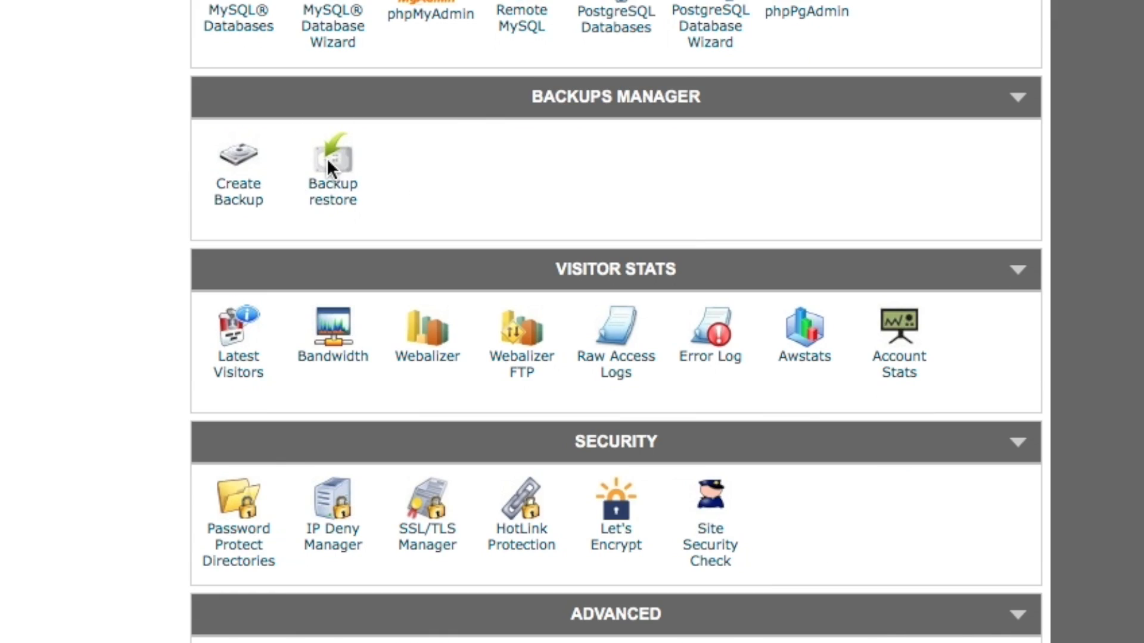
Step: In Backup restore, load the Files backup dated November 1, 2016
{"action": "left_click", "coordinate": [332, 156]}
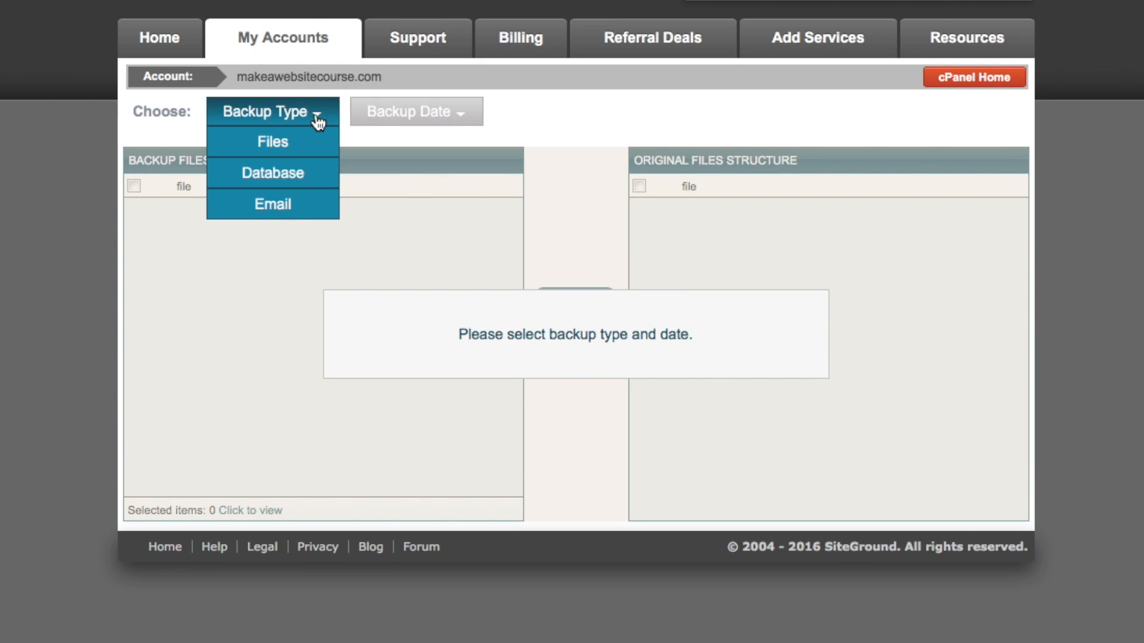
{"action": "left_click", "coordinate": [414, 111]}
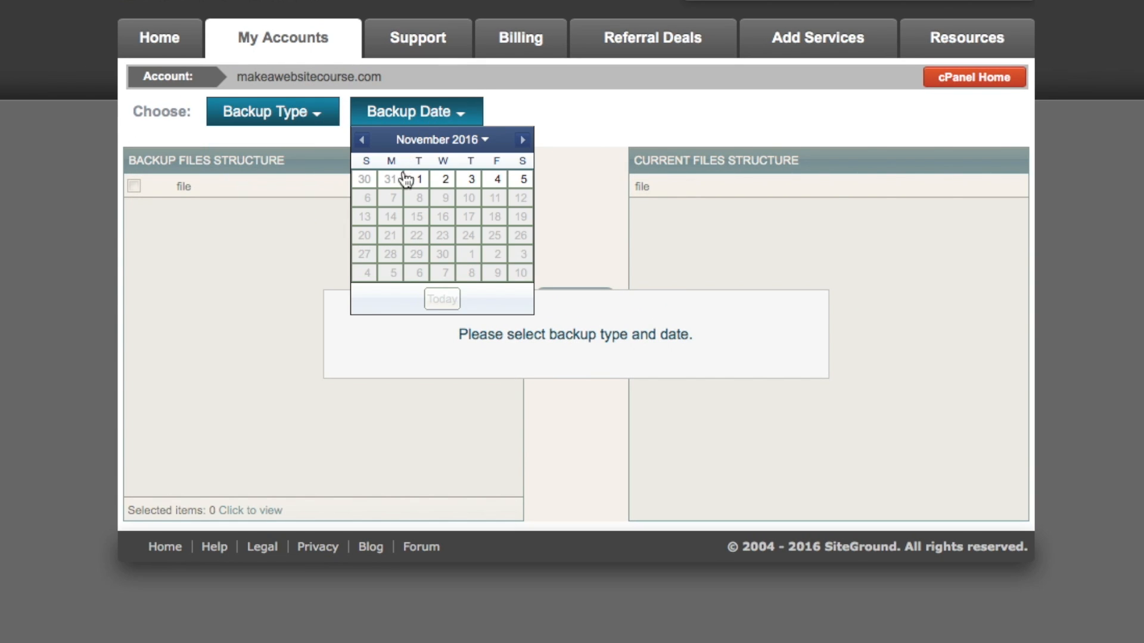
{"action": "left_click", "coordinate": [419, 179]}
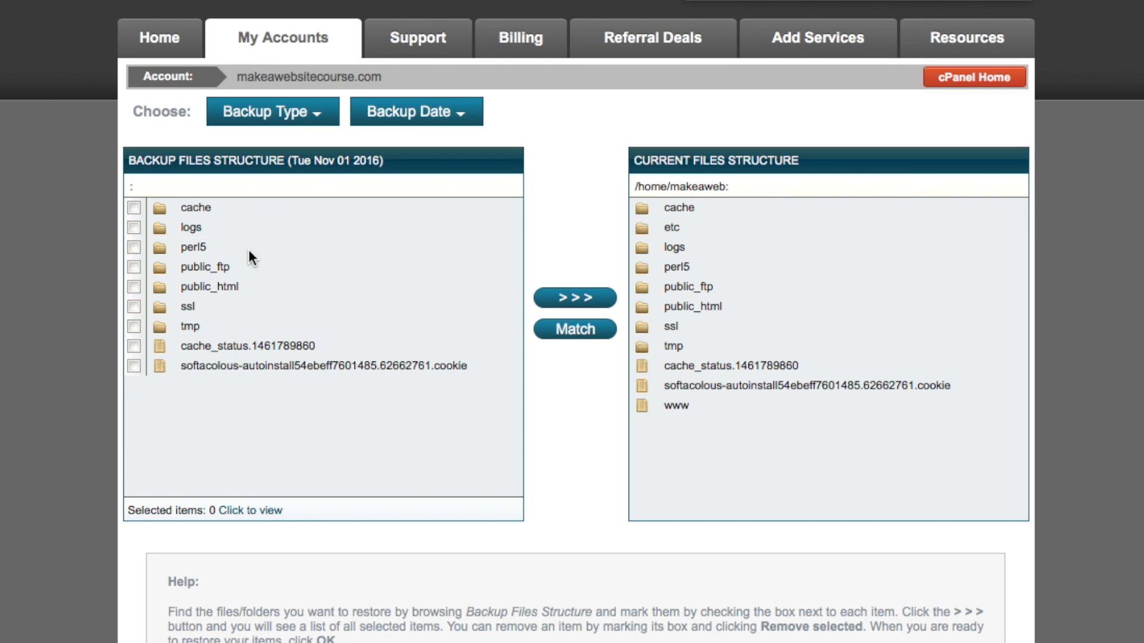
{"action": "left_click", "coordinate": [209, 286]}
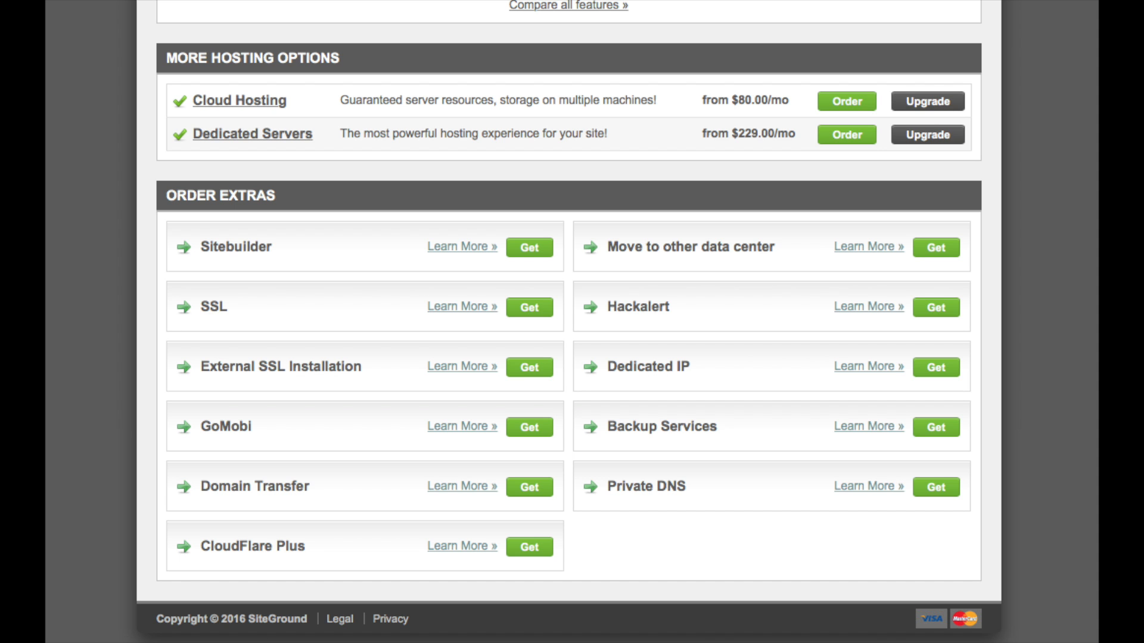
Step: Browse SiteGround's order extras, then go to DreamHost's homepage
{"action": "left_click", "coordinate": [936, 308]}
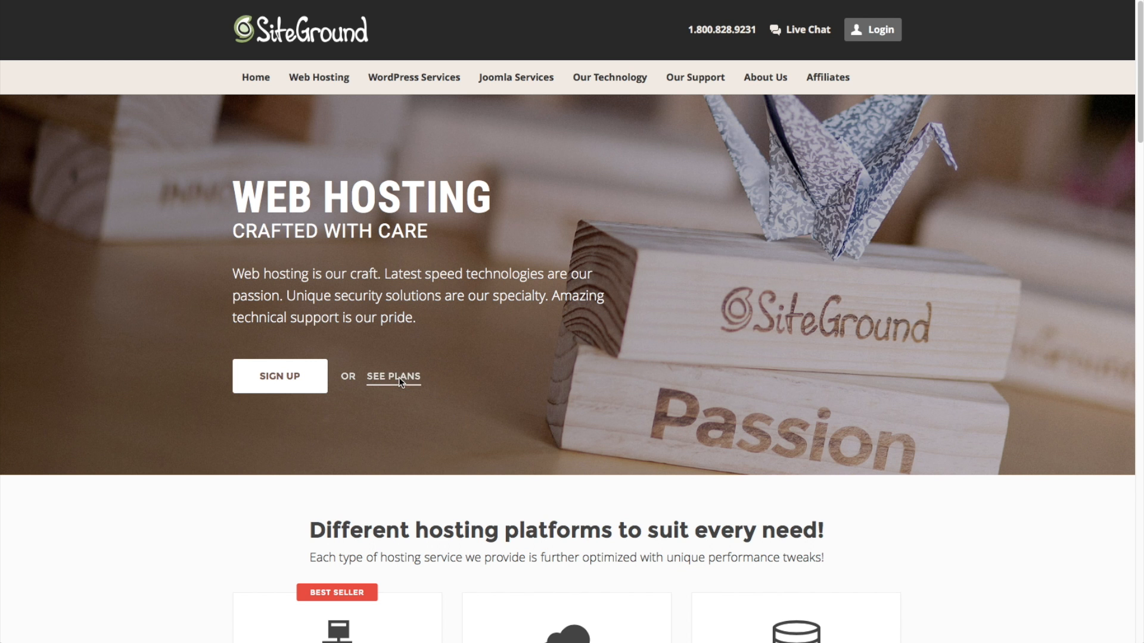
{"action": "left_click", "coordinate": [393, 377]}
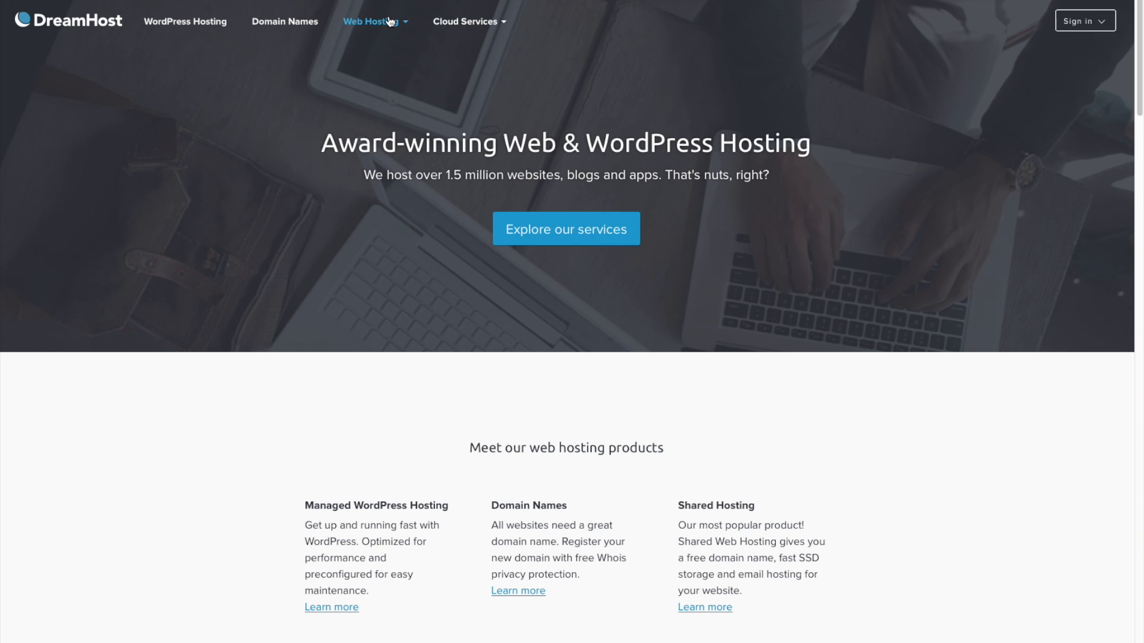
Step: Compare DreamHost's Reliability, Tech Support and Likelihood to Recommend ratings, then return to Overall
{"action": "left_click", "coordinate": [373, 21]}
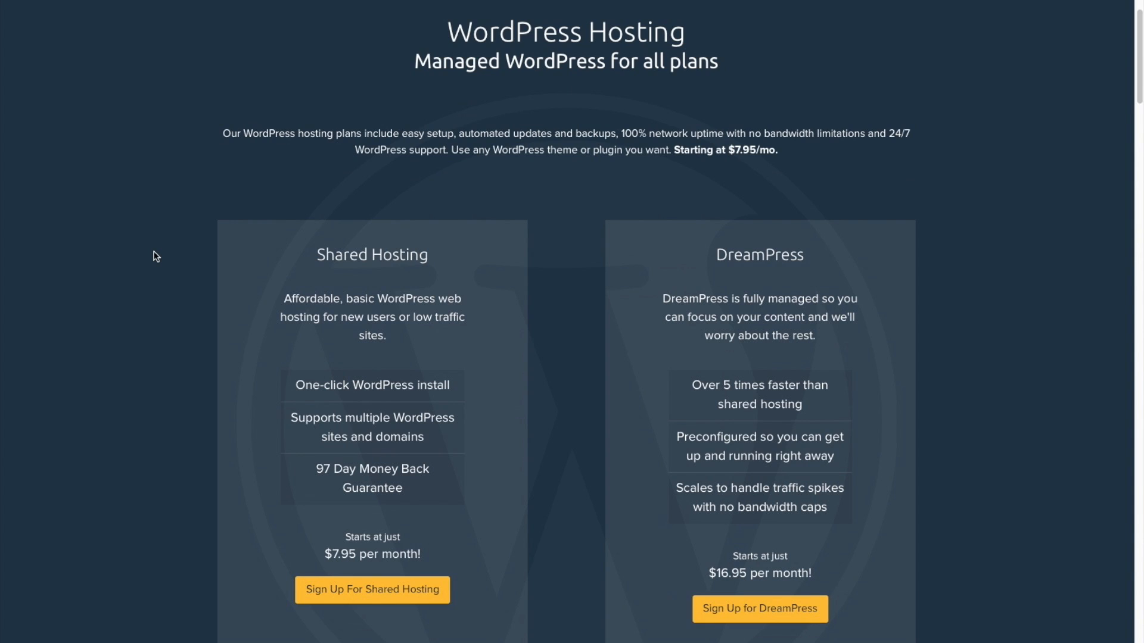
{"action": "scroll", "scroll_direction": "down", "scroll_amount": 3}
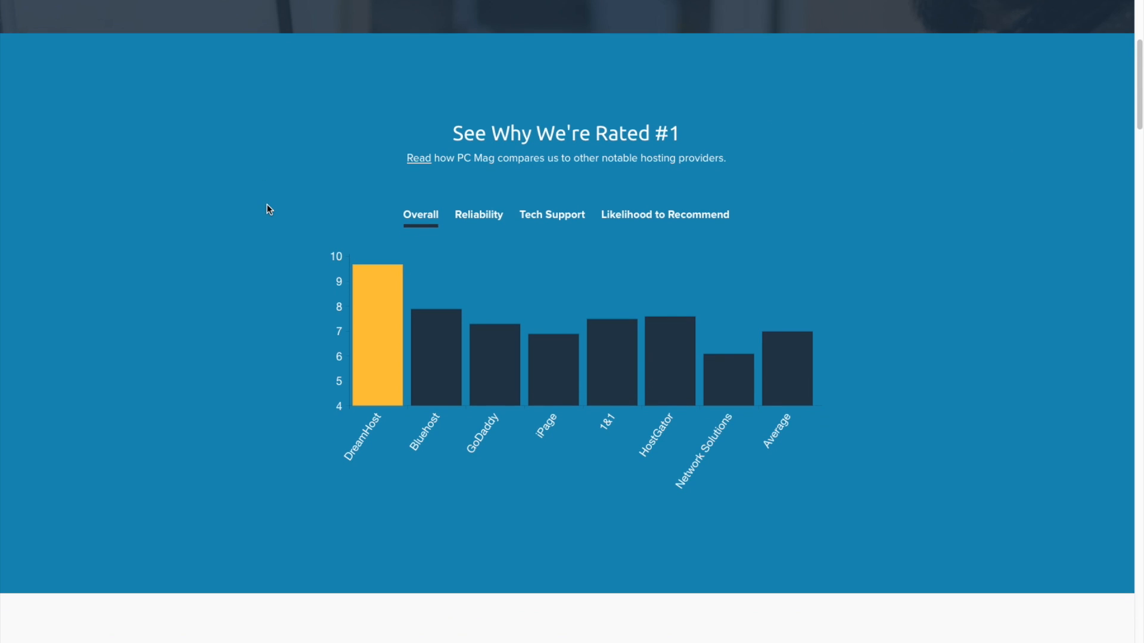
{"action": "left_click", "coordinate": [478, 215]}
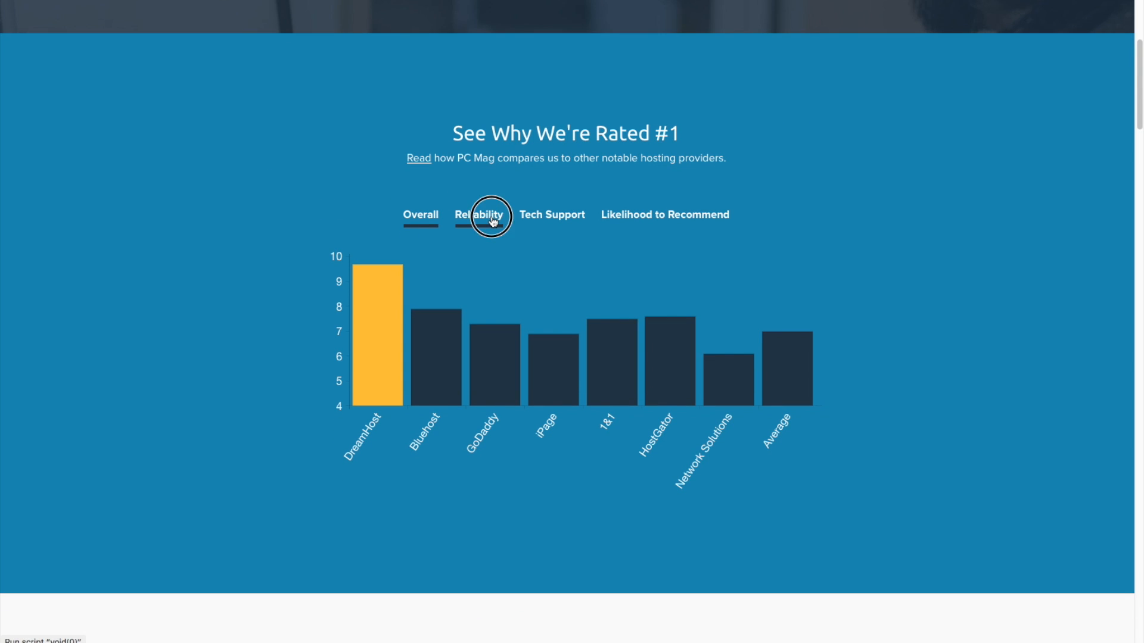
{"action": "left_click", "coordinate": [552, 215]}
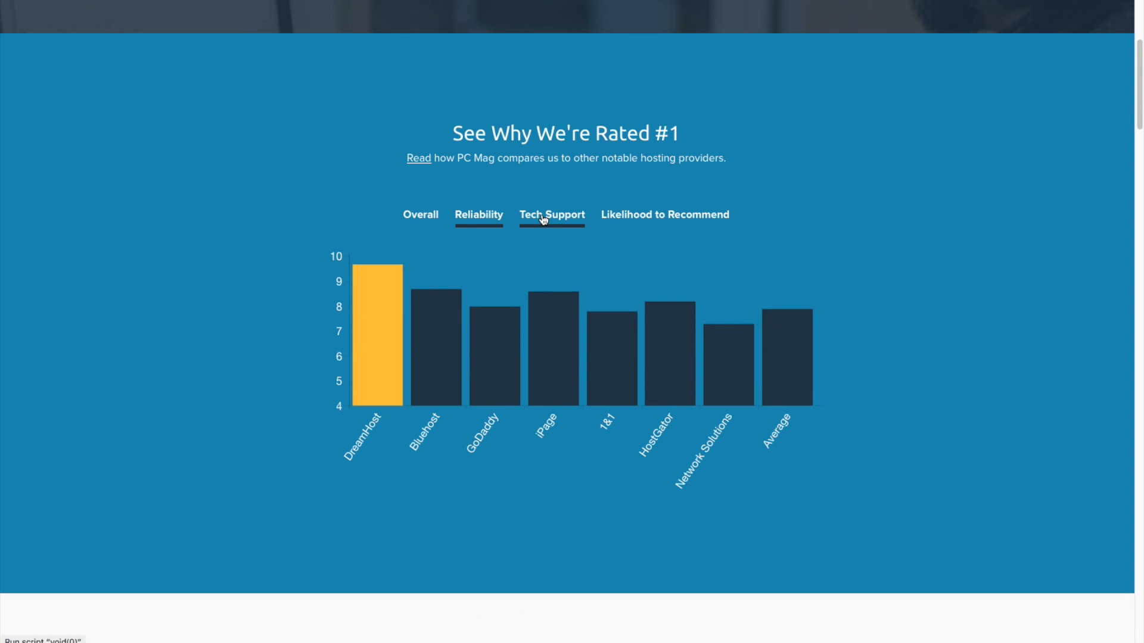
{"action": "left_click", "coordinate": [551, 214]}
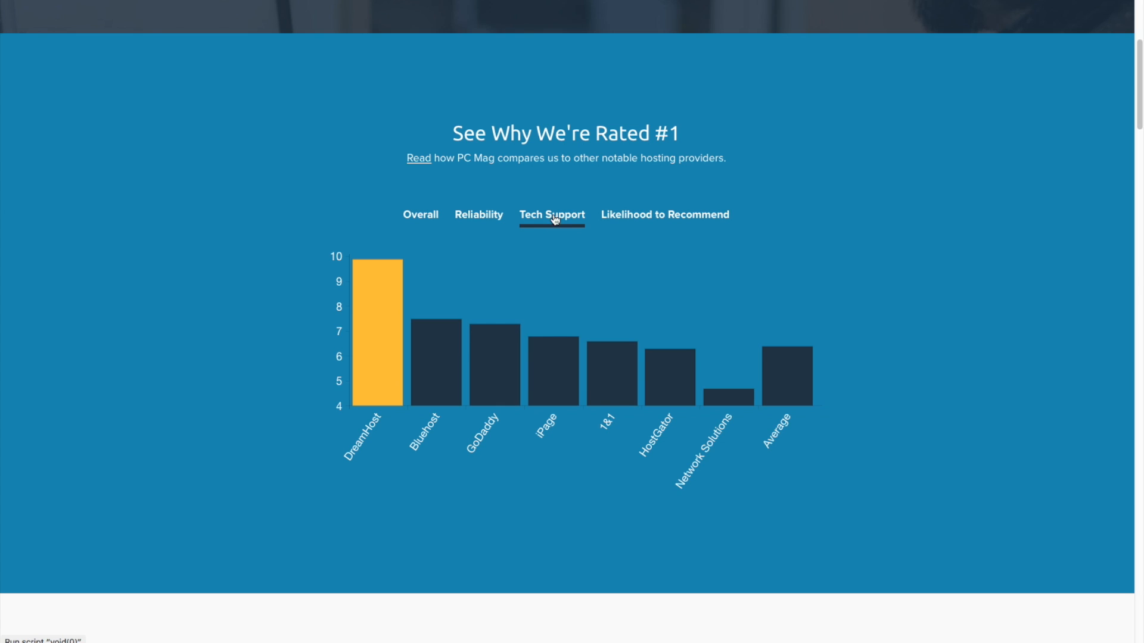
{"action": "left_click", "coordinate": [664, 214]}
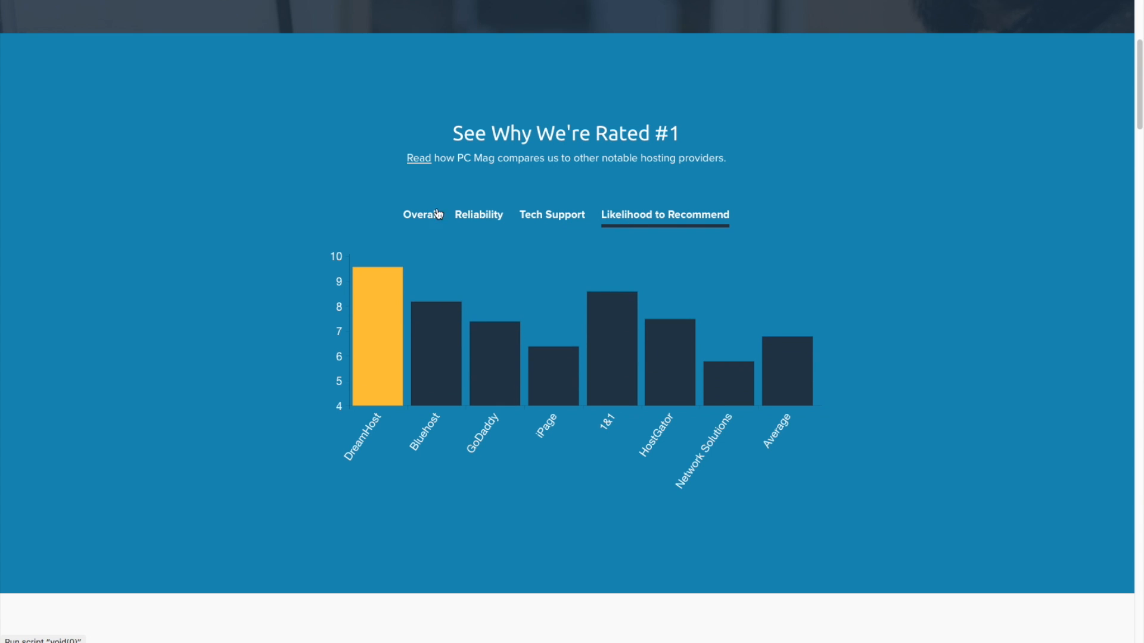
Step: Scroll past free extras and shared pricing to the $16.95/month DreamPress specs
{"action": "scroll", "scroll_direction": "down", "scroll_amount": 3}
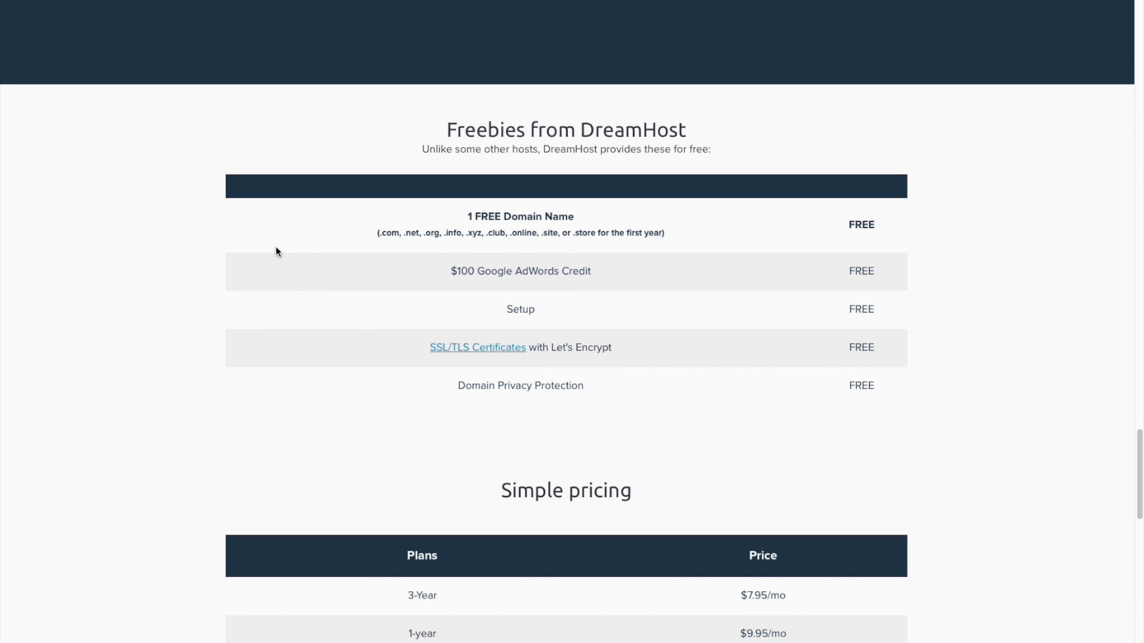
{"action": "scroll", "scroll_direction": "down", "scroll_amount": 3}
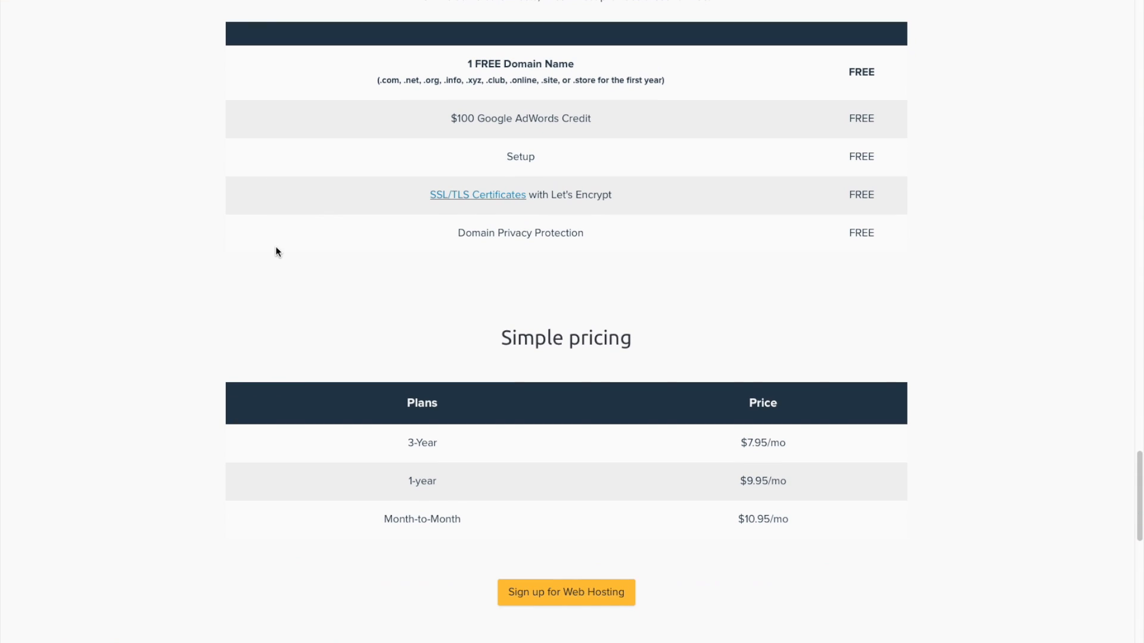
{"action": "mouse_move", "coordinate": [482, 230]}
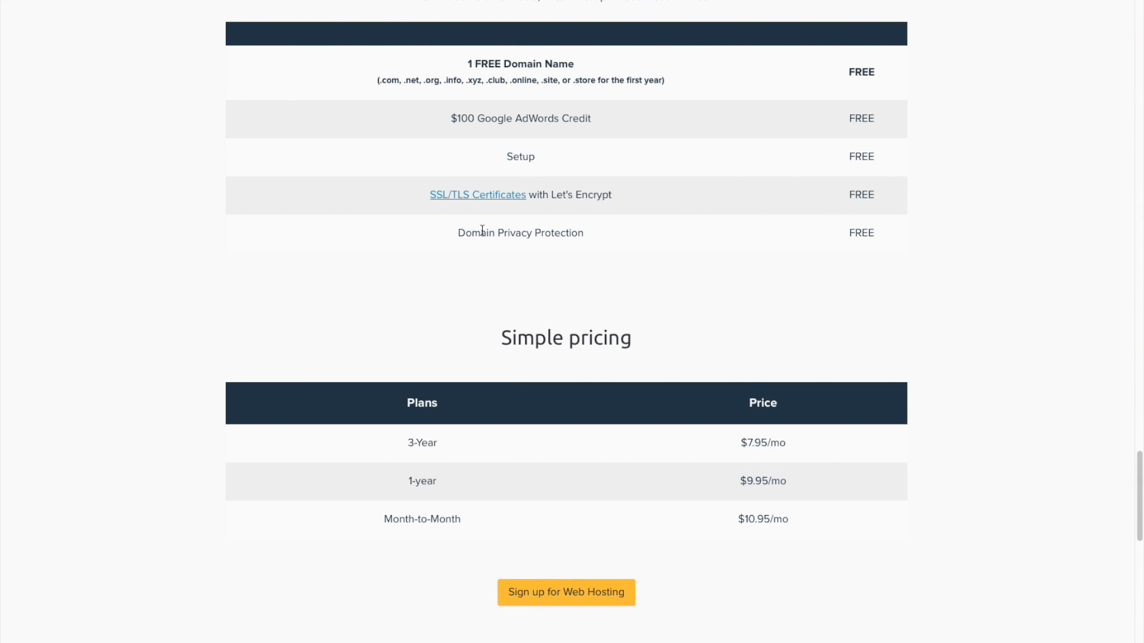
{"action": "mouse_move", "coordinate": [562, 230]}
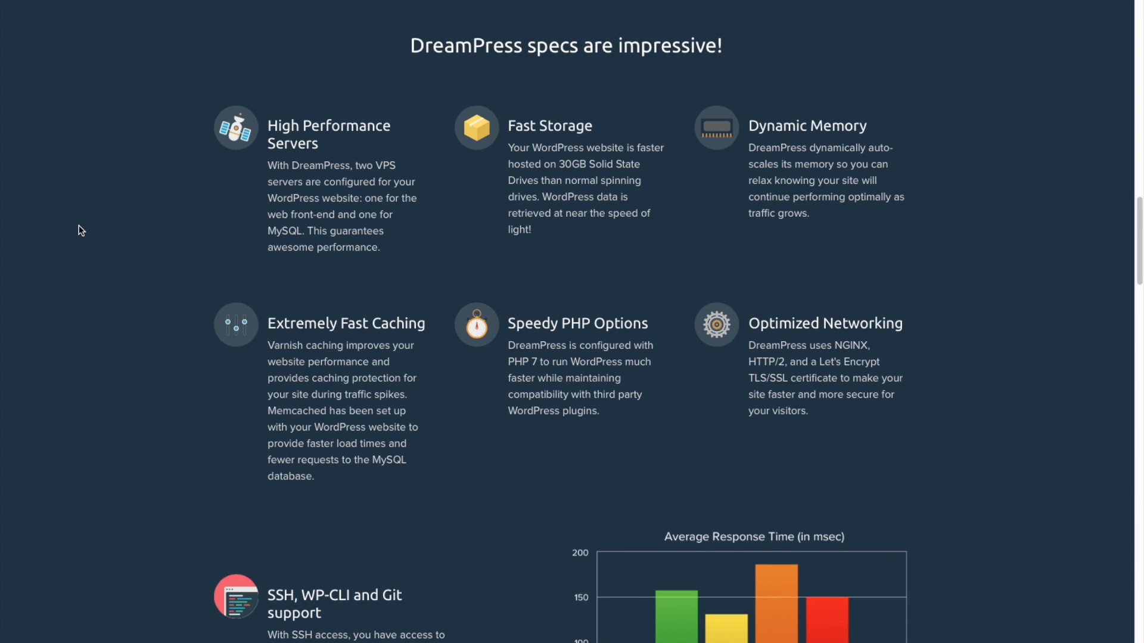
{"action": "scroll", "scroll_direction": "down", "scroll_amount": 3}
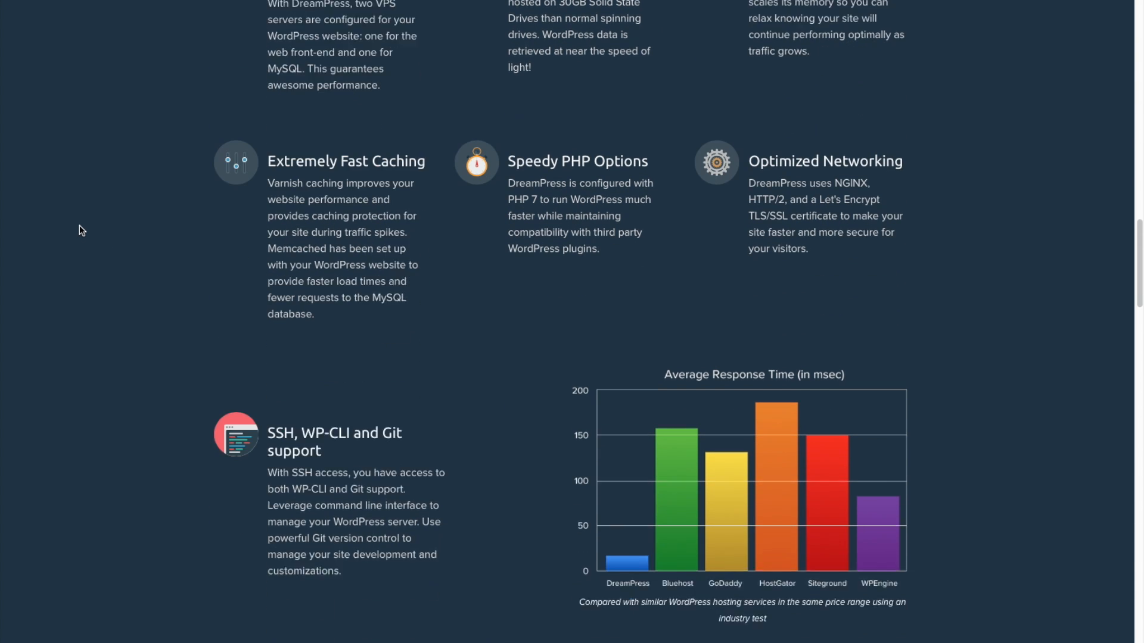
{"action": "scroll", "scroll_direction": "down", "scroll_amount": 3}
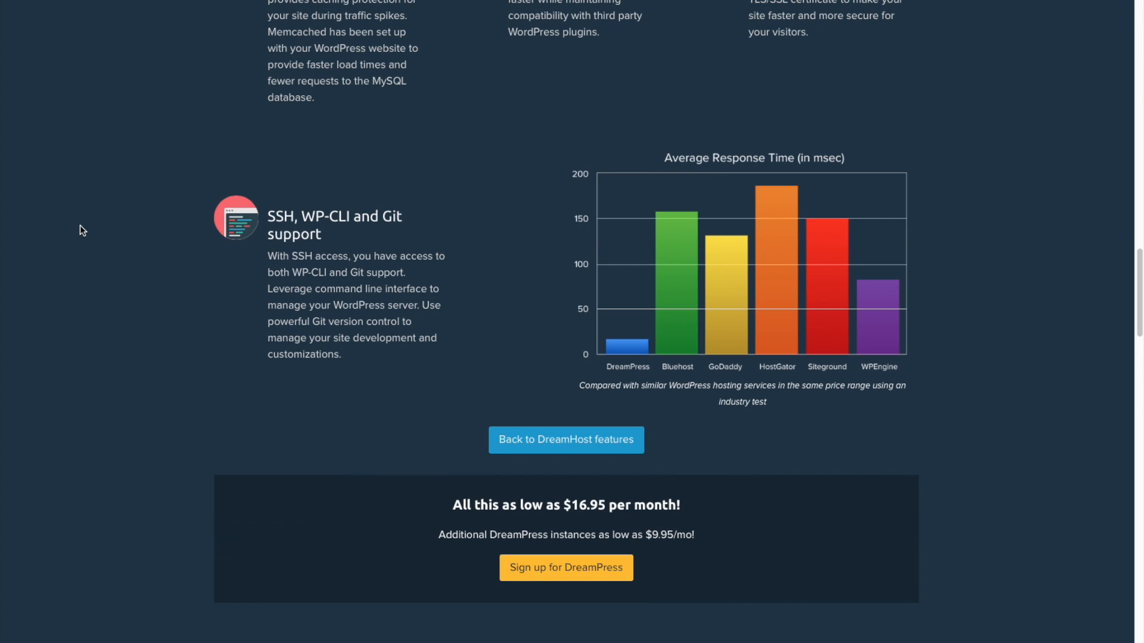
{"action": "scroll", "scroll_direction": "down", "scroll_amount": 3}
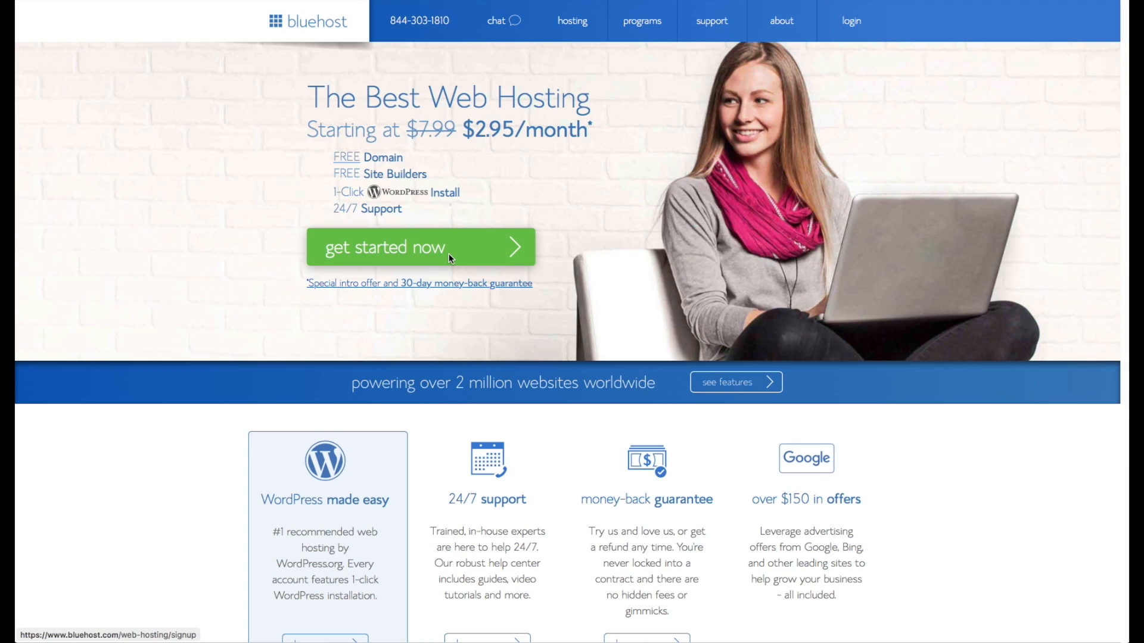
Step: Get started on Bluehost to list the basic, plus and prime plans with prices
{"action": "left_click", "coordinate": [420, 247]}
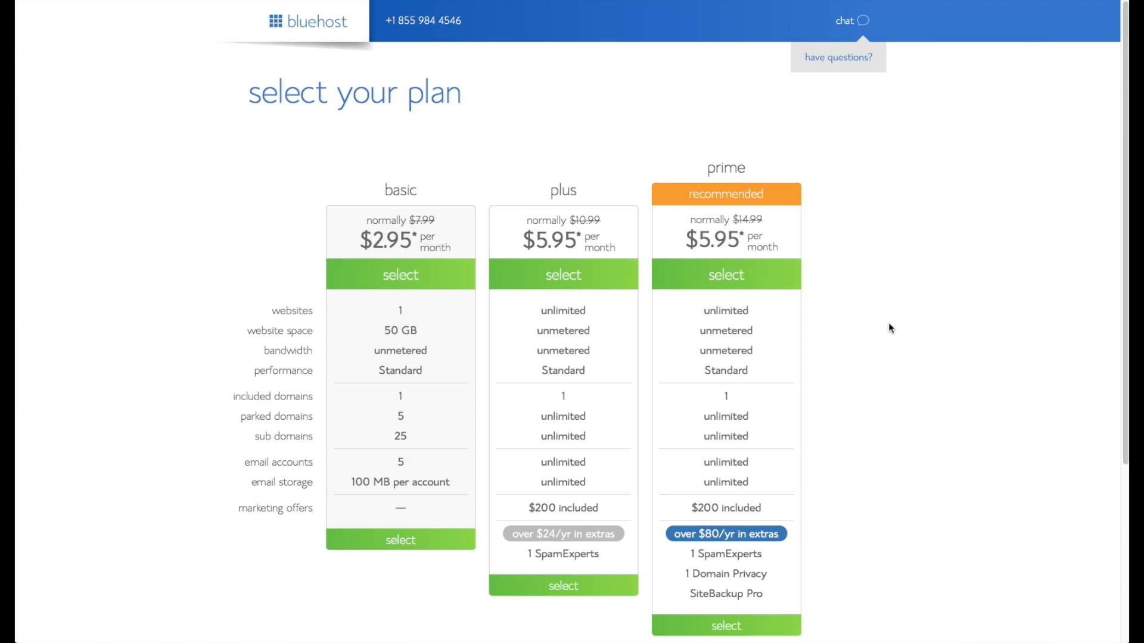
{"action": "mouse_move", "coordinate": [838, 332]}
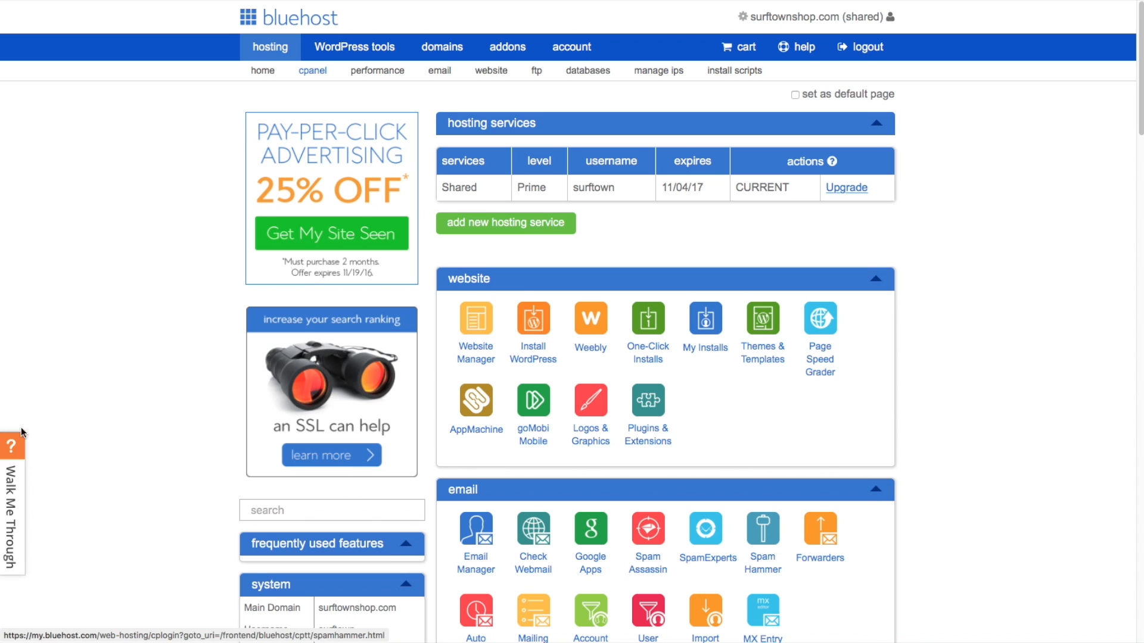
Step: Use the Email walkthrough to create a surftownshop.com email account named 'tim'
{"action": "left_click", "coordinate": [13, 446]}
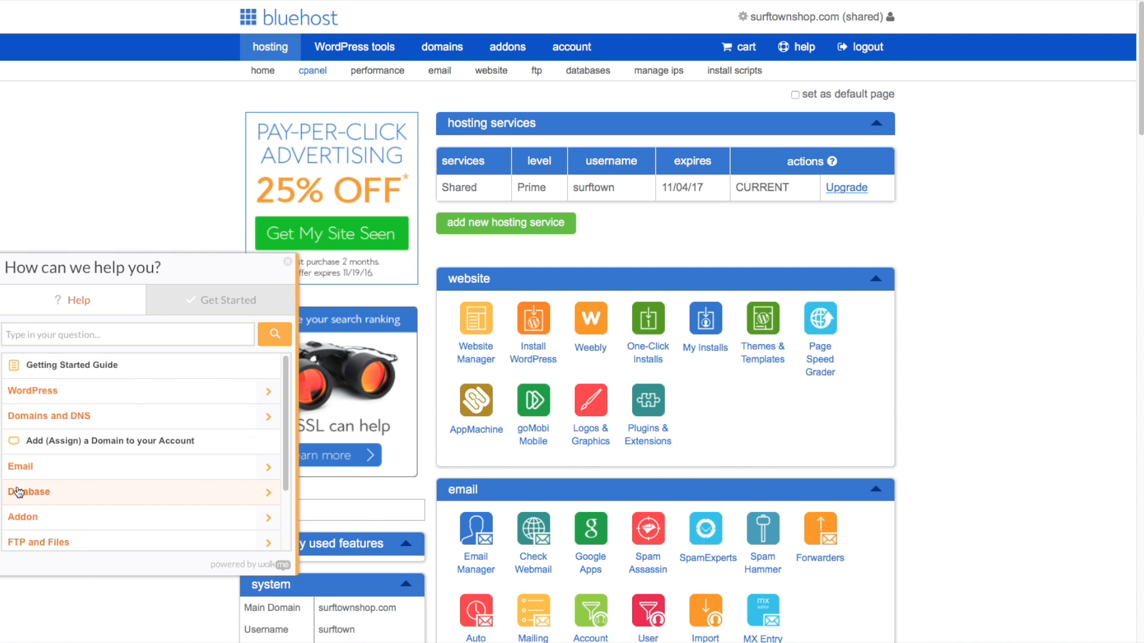
{"action": "left_click", "coordinate": [20, 465]}
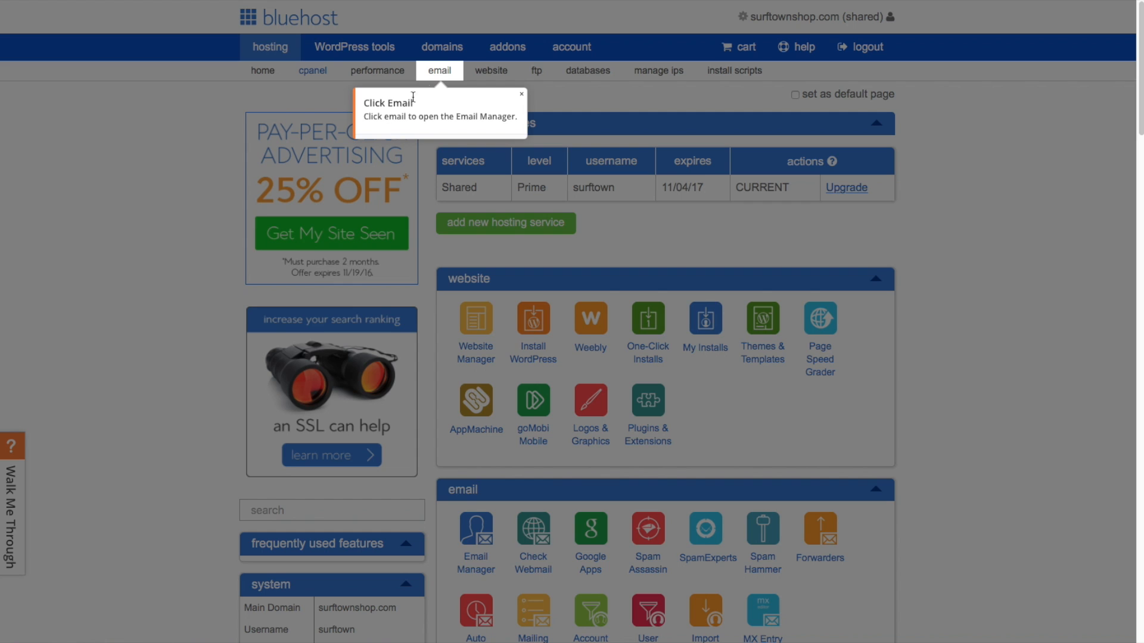
{"action": "left_click", "coordinate": [439, 70]}
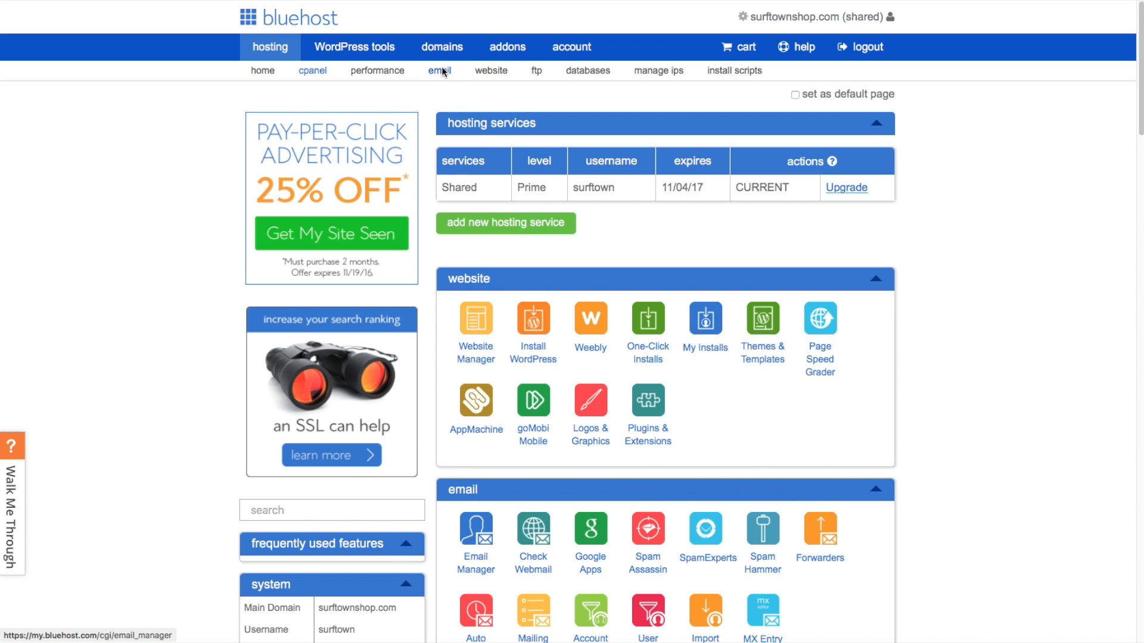
{"action": "mouse_move", "coordinate": [454, 108]}
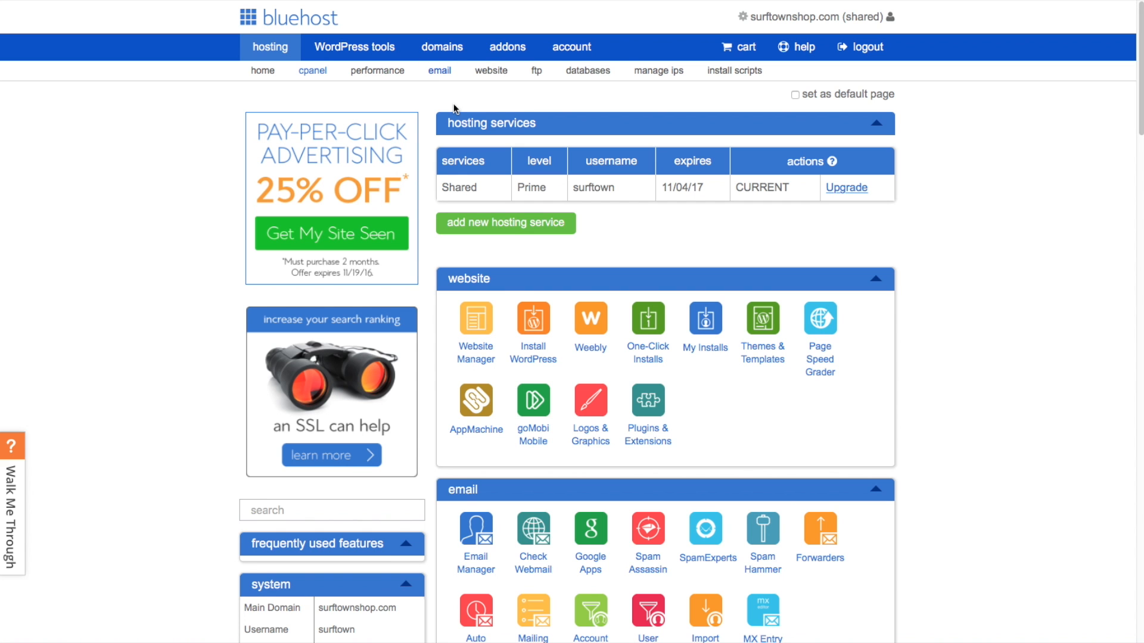
{"action": "left_click", "coordinate": [439, 70]}
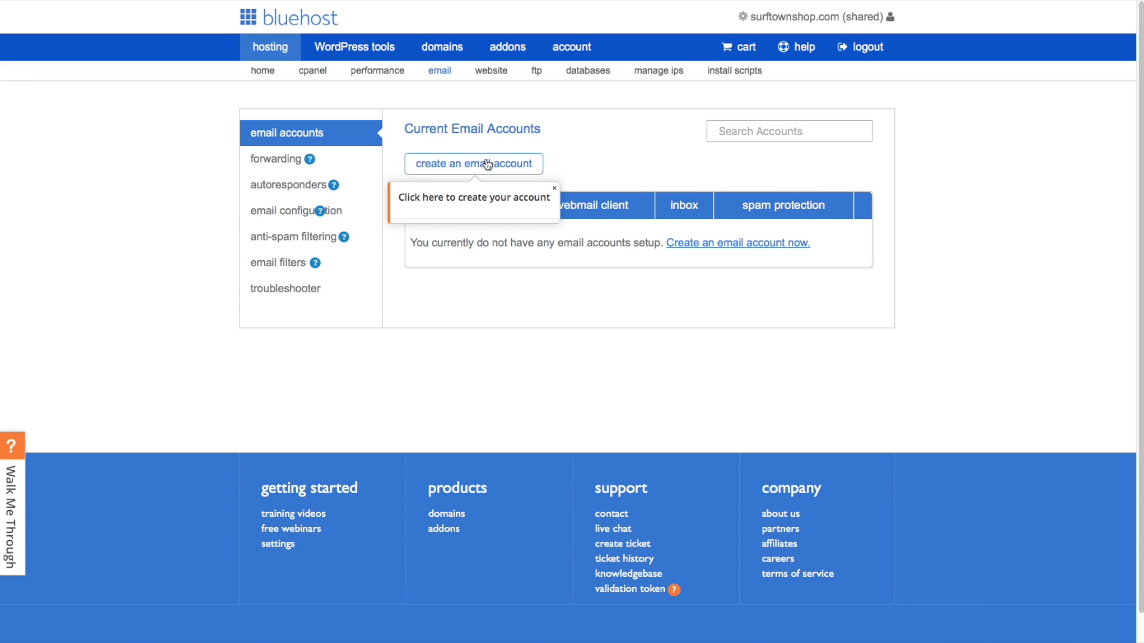
{"action": "left_click", "coordinate": [472, 162]}
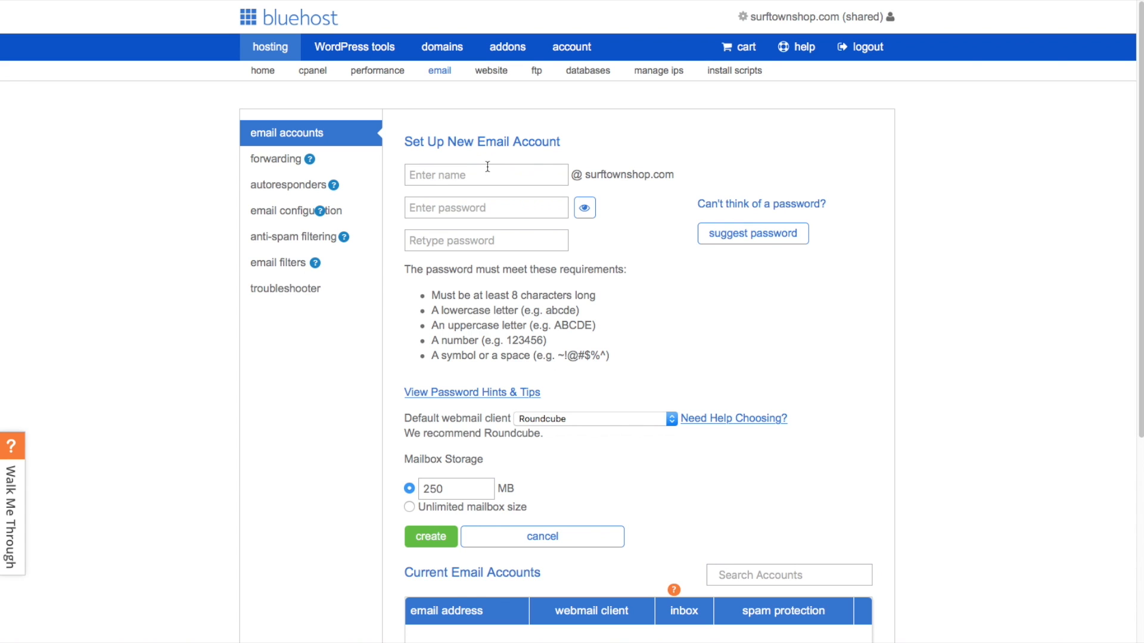
{"action": "type", "text": "tim"}
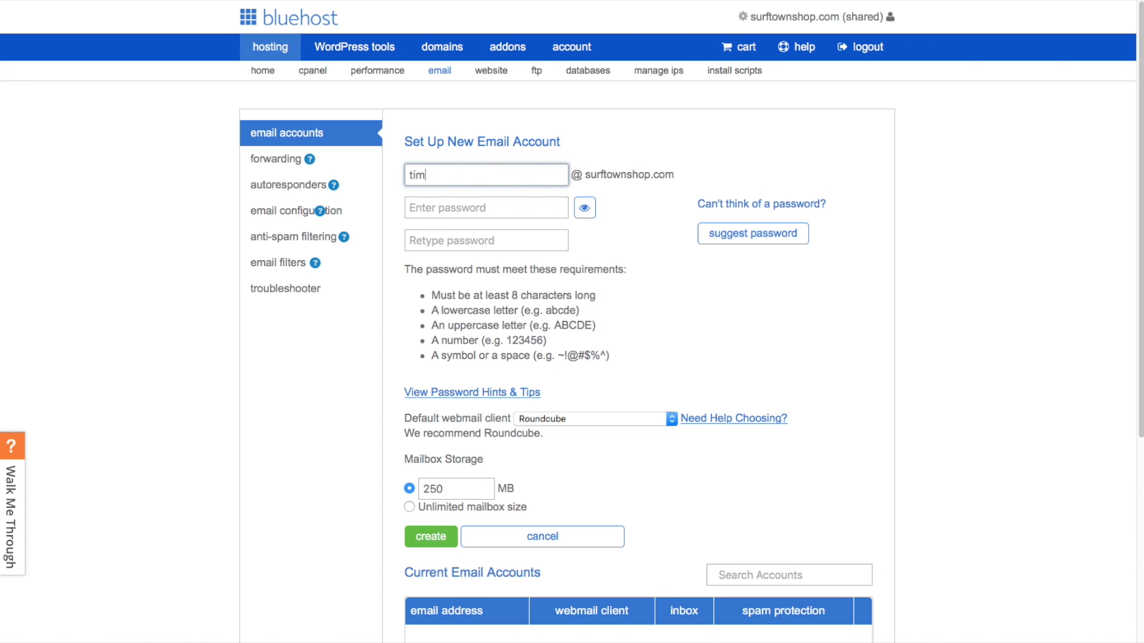
{"action": "left_click", "coordinate": [430, 537]}
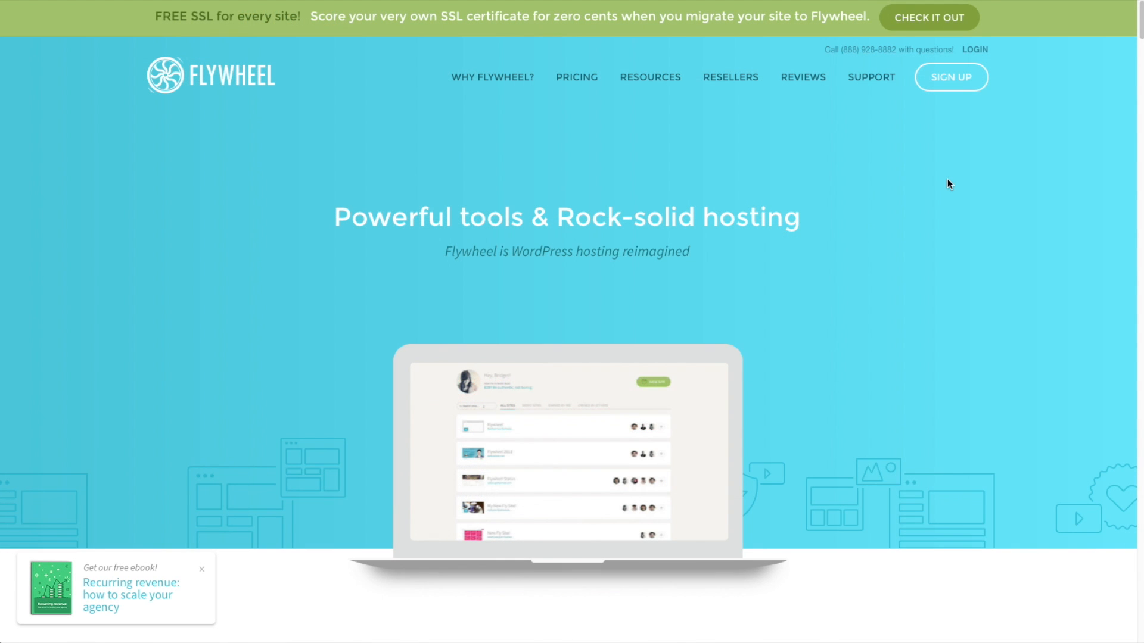
Step: Scroll Flywheel's homepage past collaboration, client billing transfer and one-click staging features
{"action": "scroll", "scroll_direction": "down", "scroll_amount": 3}
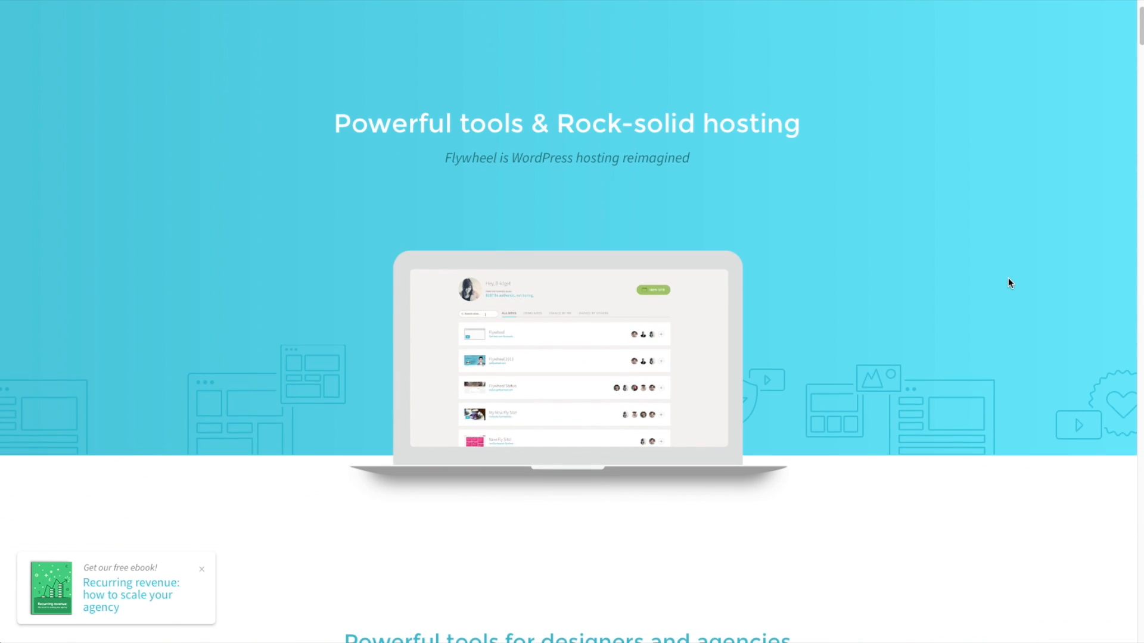
{"action": "scroll", "scroll_direction": "down", "scroll_amount": 3}
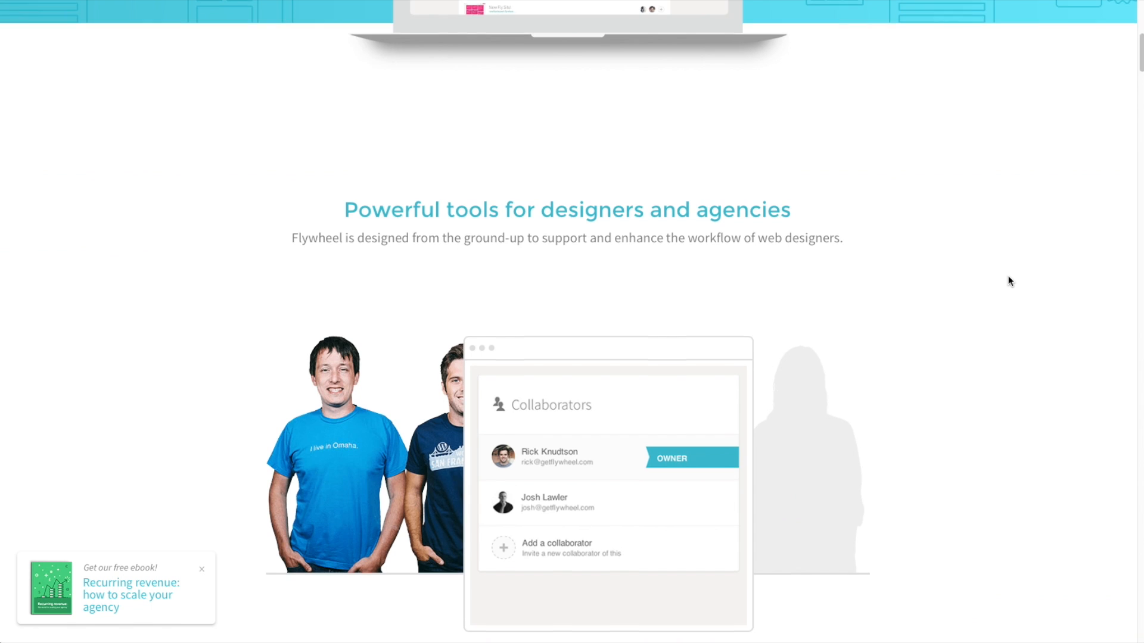
{"action": "scroll", "scroll_direction": "down", "scroll_amount": 3}
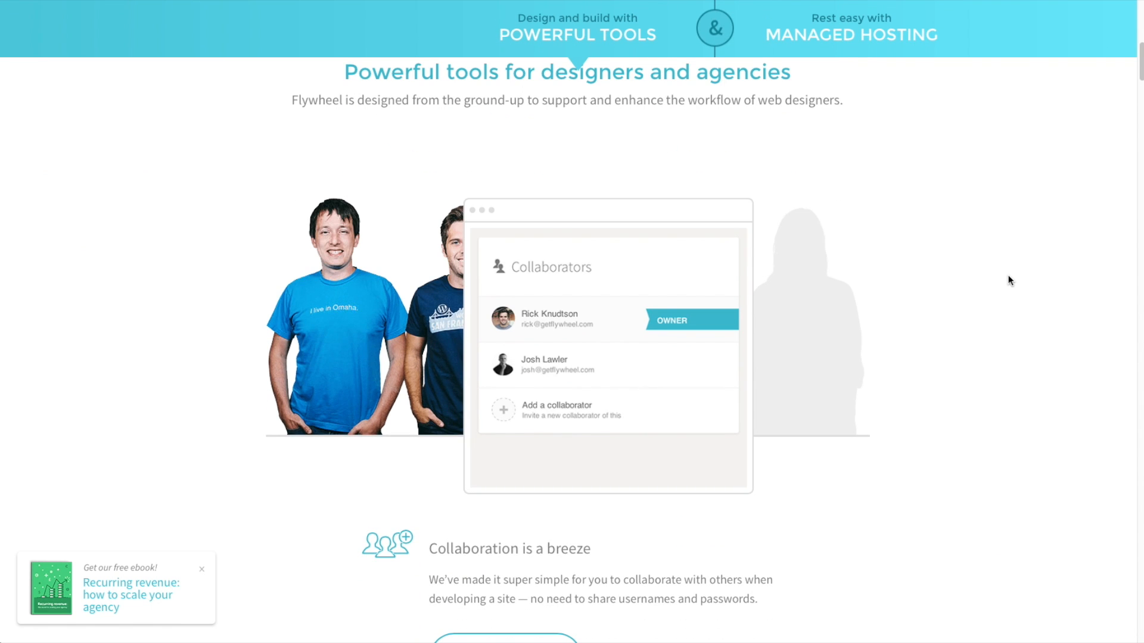
{"action": "scroll", "scroll_direction": "down", "scroll_amount": 3}
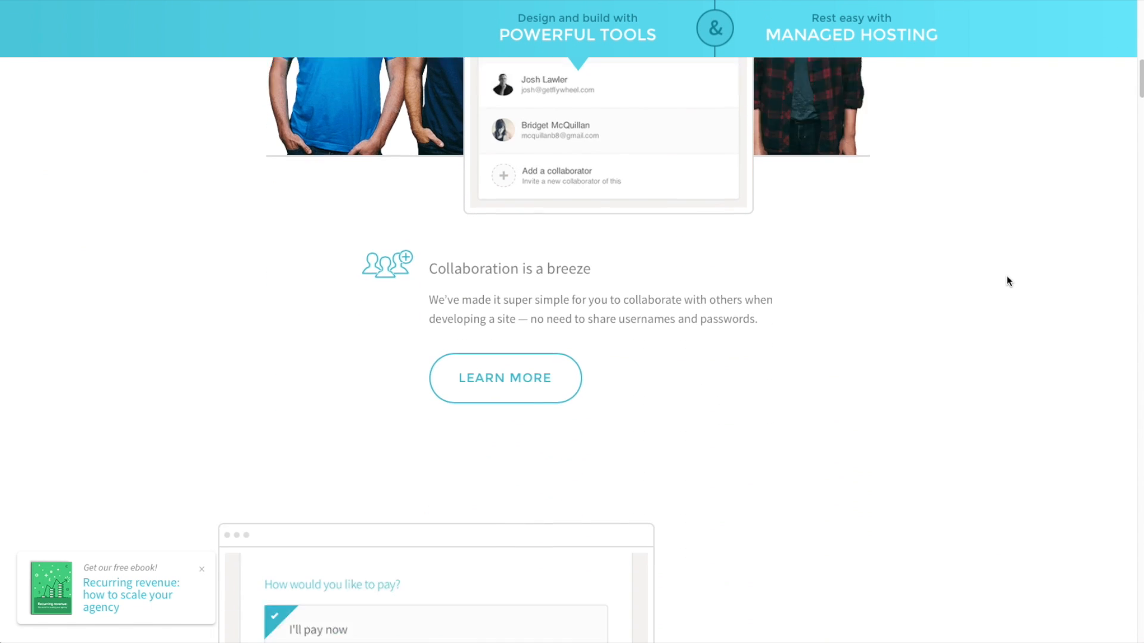
{"action": "scroll", "scroll_direction": "down", "scroll_amount": 3}
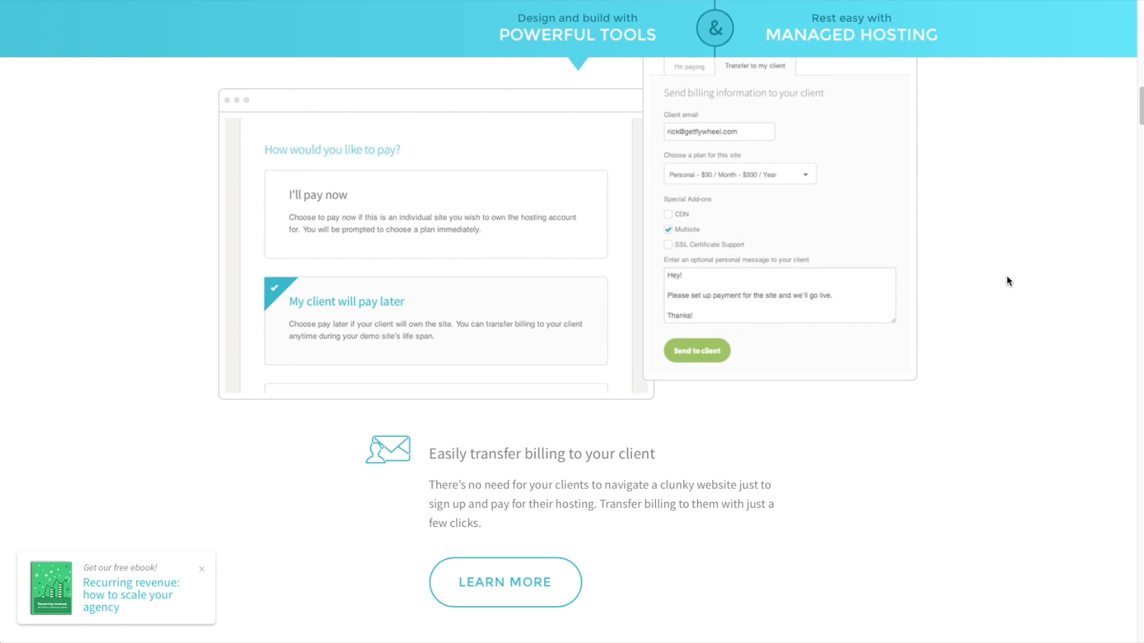
{"action": "scroll", "scroll_direction": "down", "scroll_amount": 3}
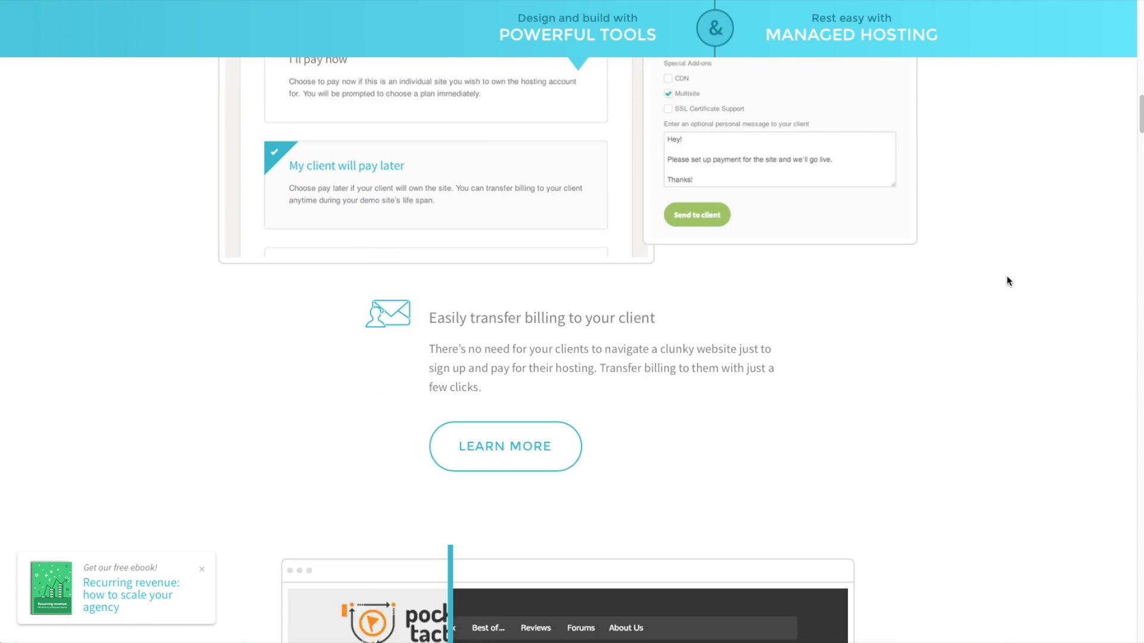
{"action": "scroll", "scroll_direction": "down", "scroll_amount": 3}
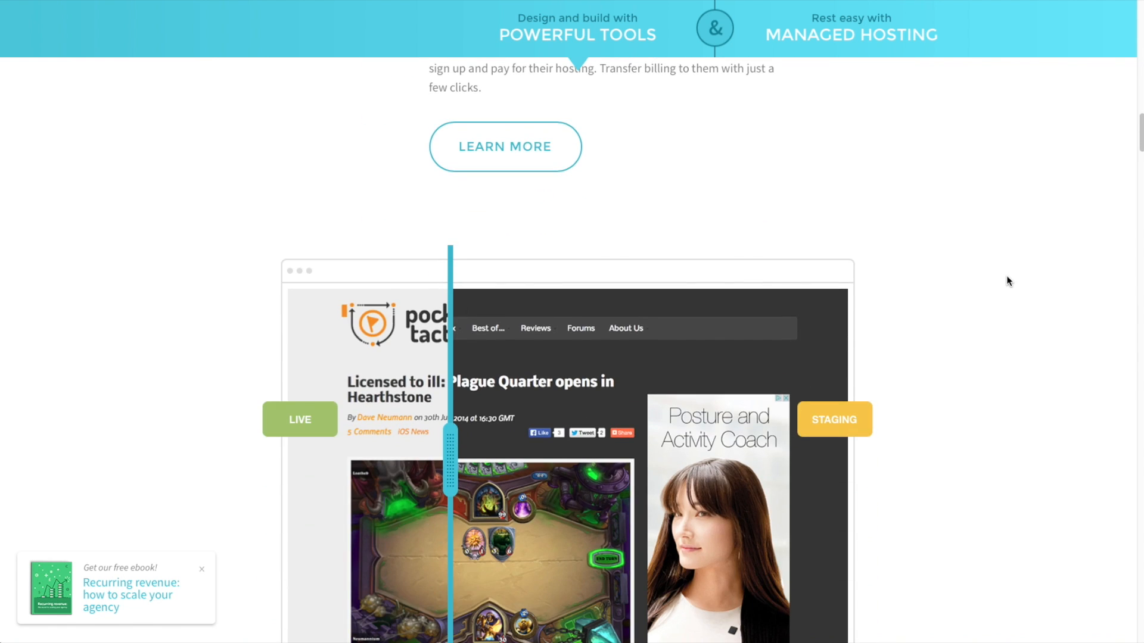
{"action": "scroll", "scroll_direction": "down", "scroll_amount": 3}
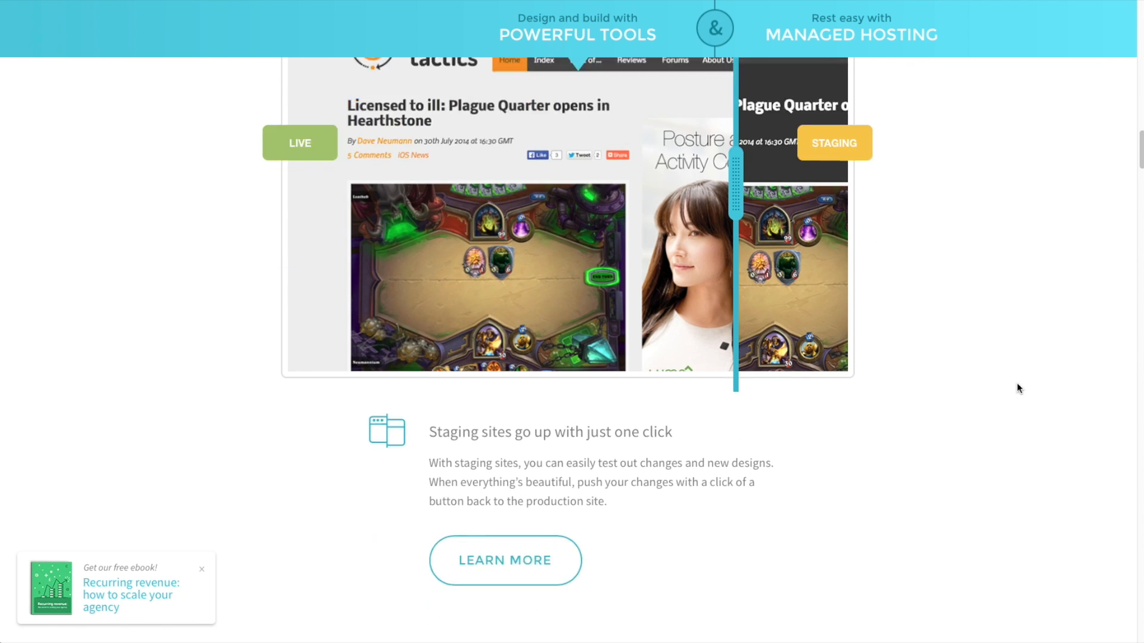
{"action": "scroll", "scroll_direction": "down", "scroll_amount": 3}
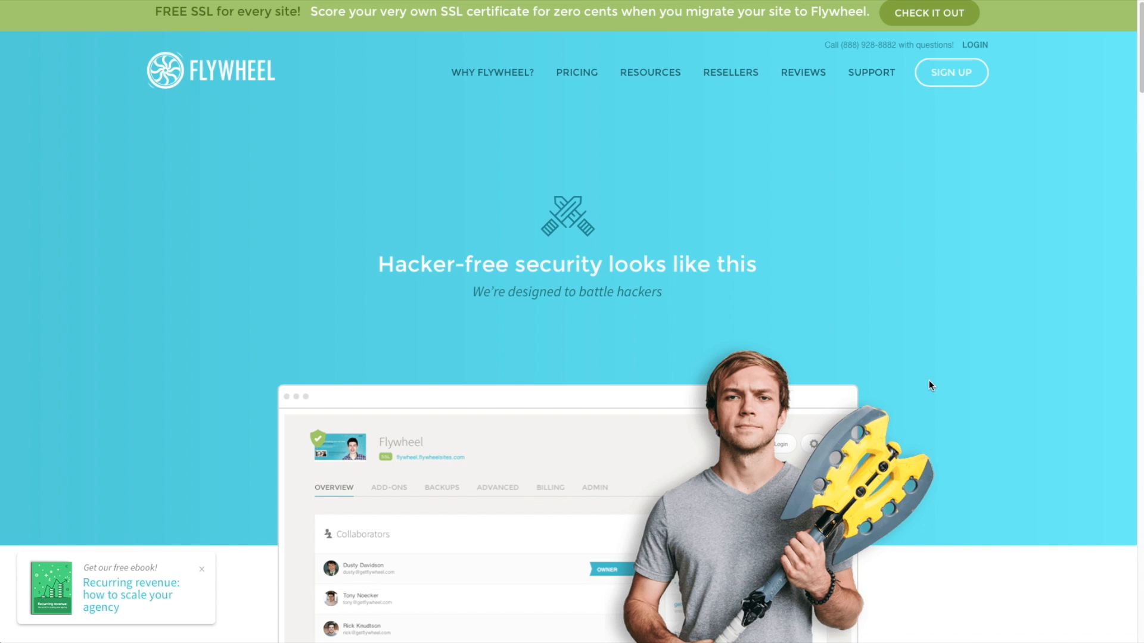
{"action": "scroll", "scroll_direction": "down", "scroll_amount": 3}
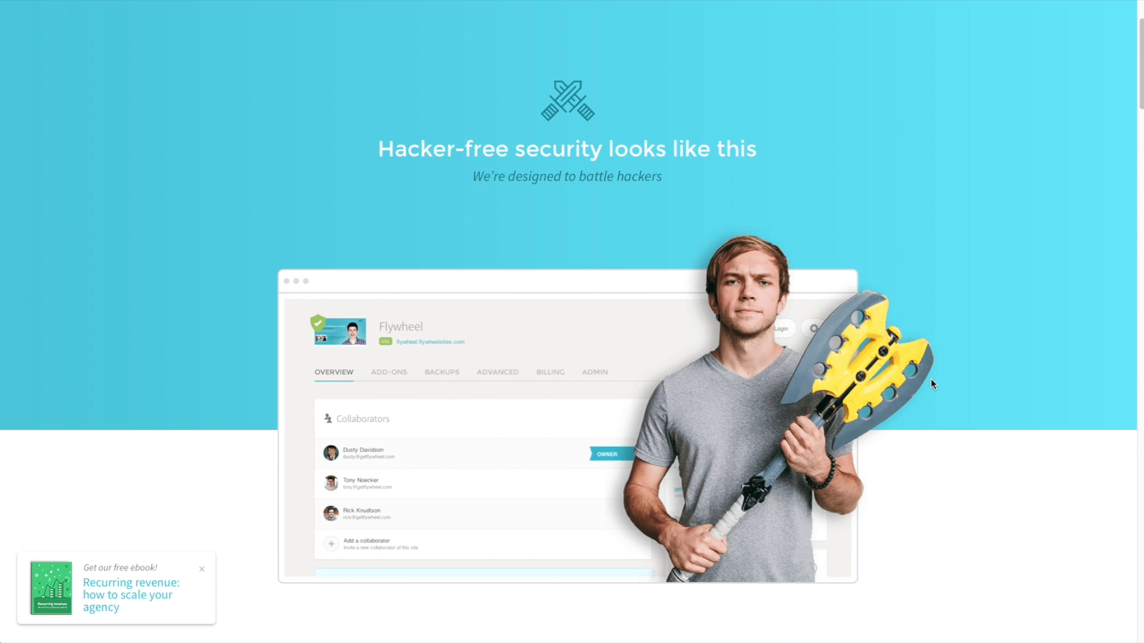
{"action": "scroll", "scroll_direction": "down", "scroll_amount": 3}
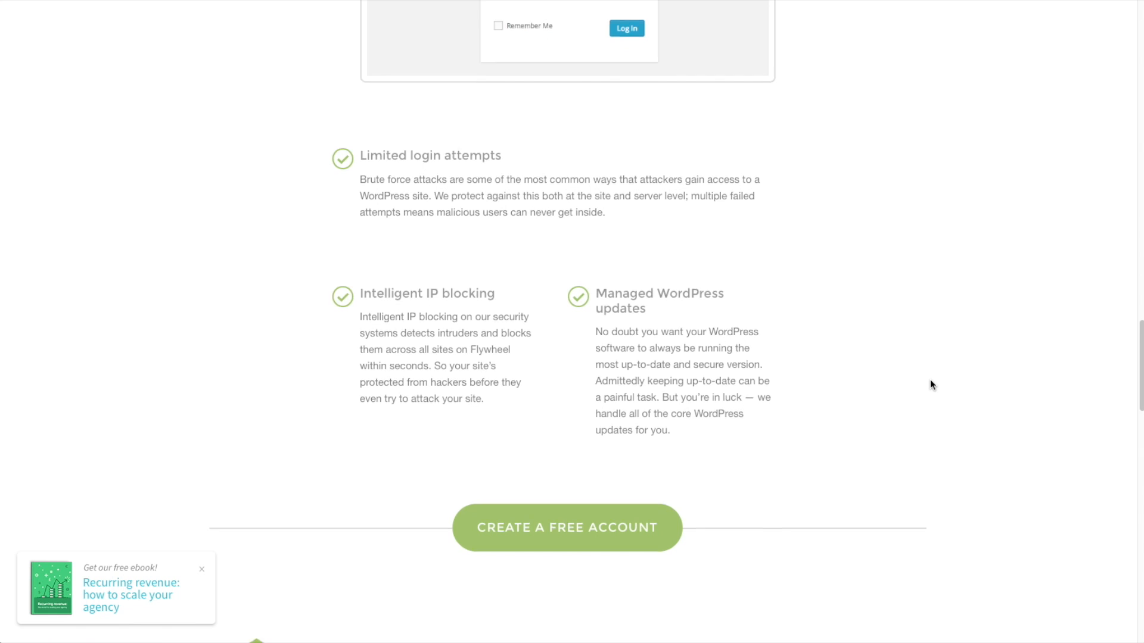
{"action": "scroll", "scroll_direction": "down", "scroll_amount": 3}
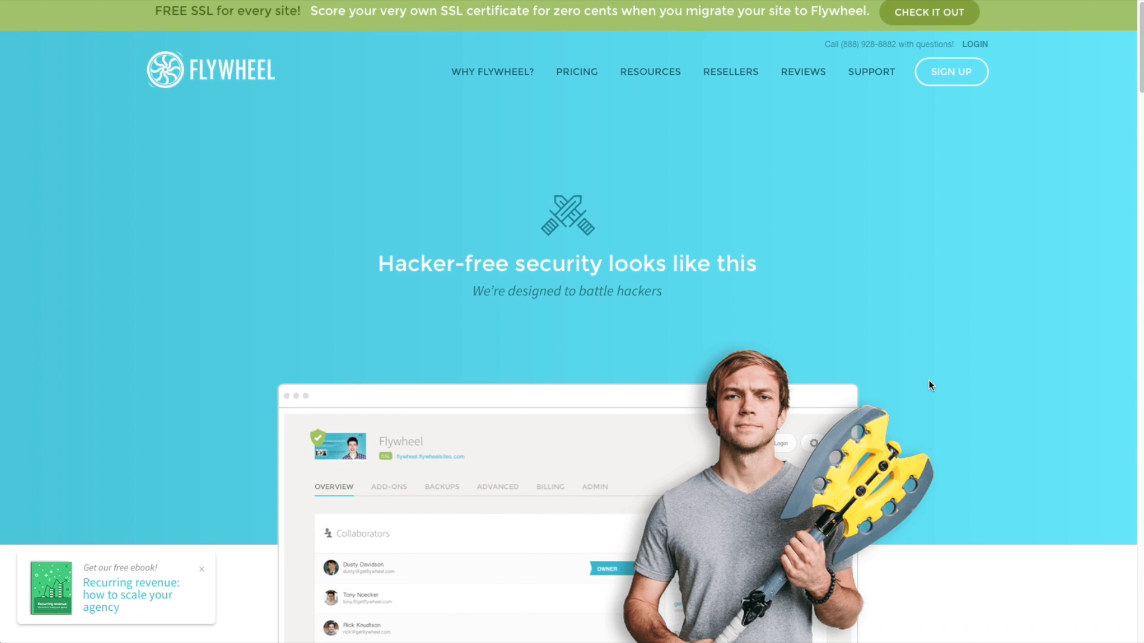
{"action": "scroll", "scroll_direction": "down", "scroll_amount": 3}
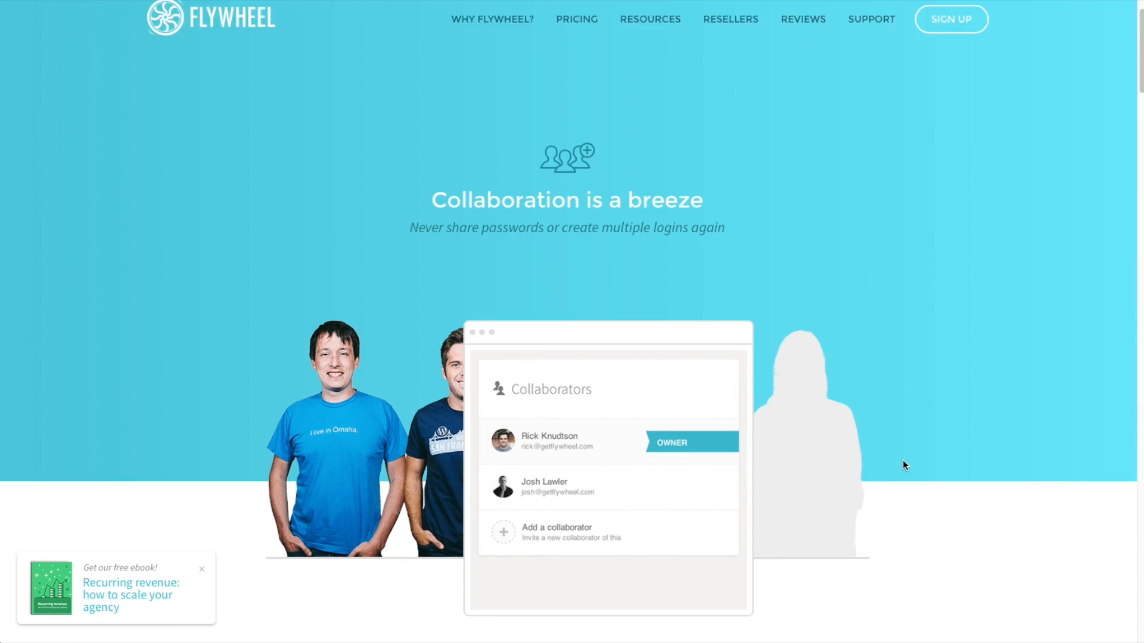
Step: Scroll through Flywheel's Collaboration feature page
{"action": "scroll", "scroll_direction": "down", "scroll_amount": 3}
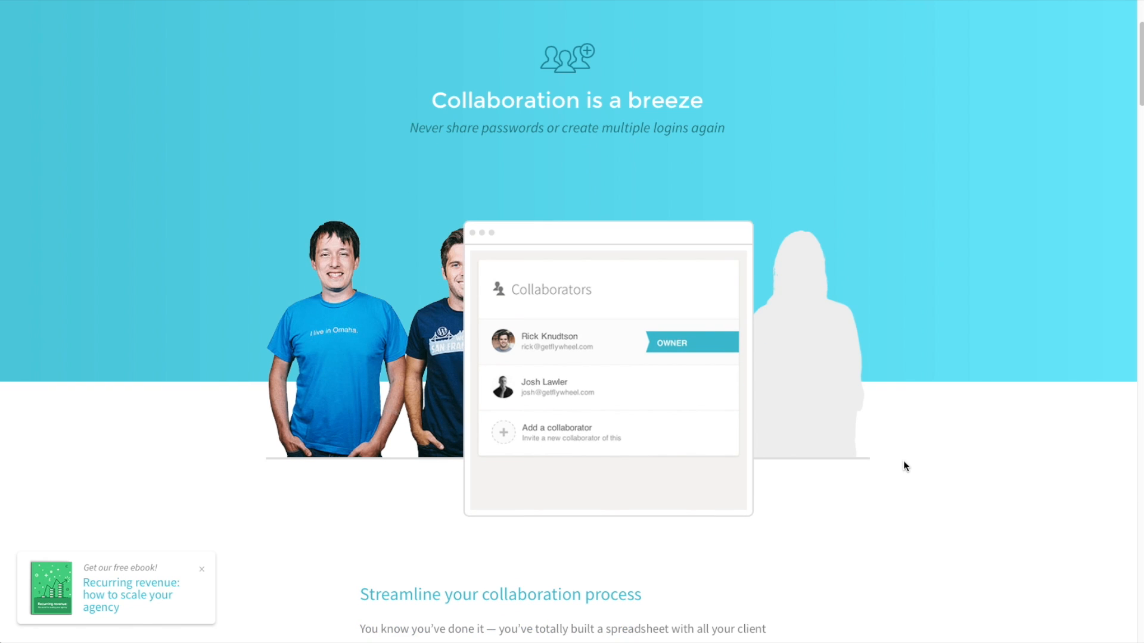
{"action": "scroll", "scroll_direction": "down", "scroll_amount": 3}
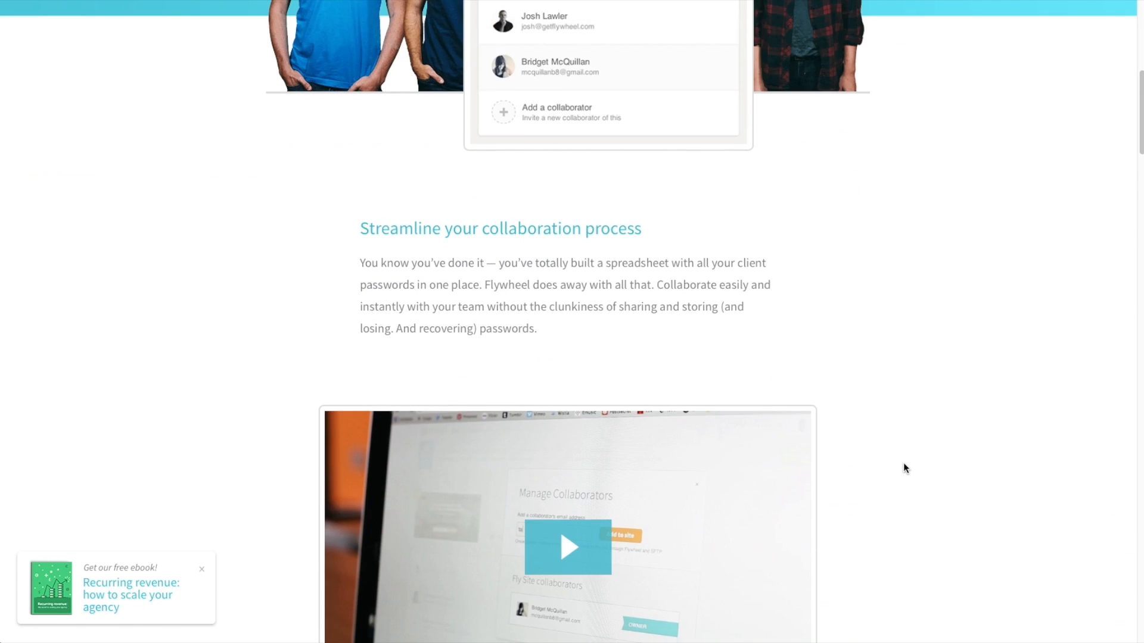
{"action": "scroll", "scroll_direction": "down", "scroll_amount": 3}
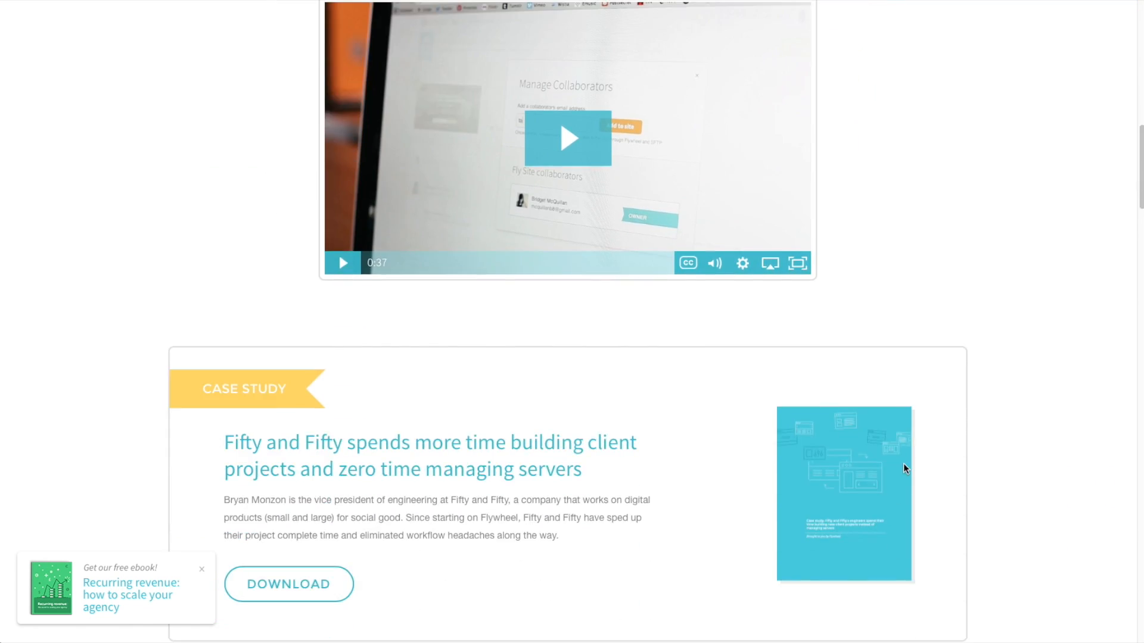
{"action": "scroll", "scroll_direction": "down", "scroll_amount": 3}
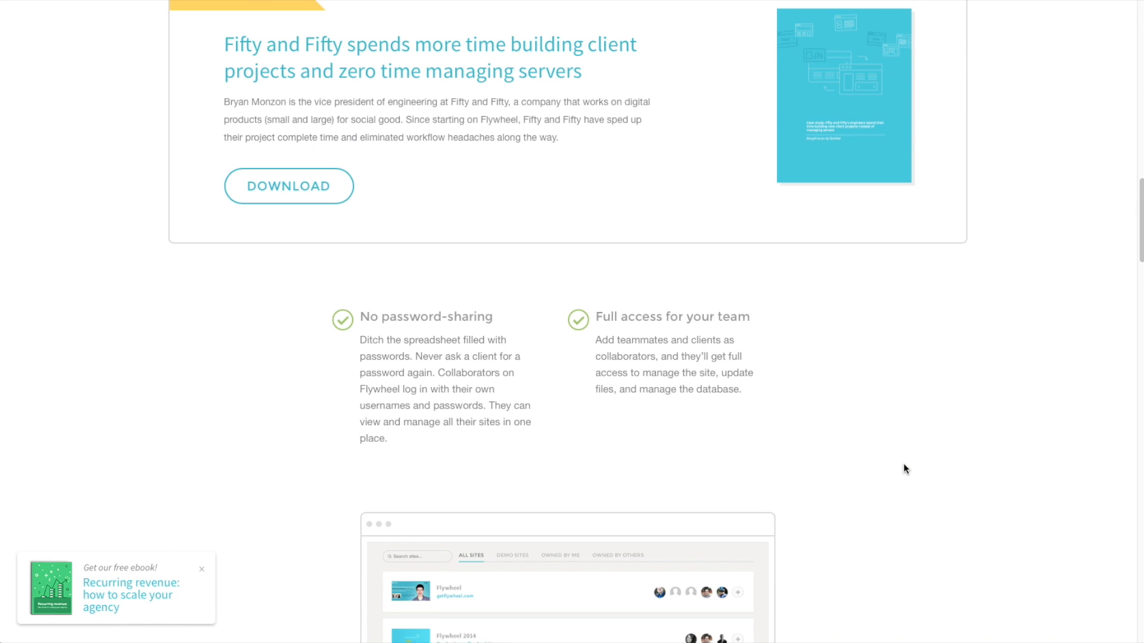
{"action": "scroll", "scroll_direction": "down", "scroll_amount": 3}
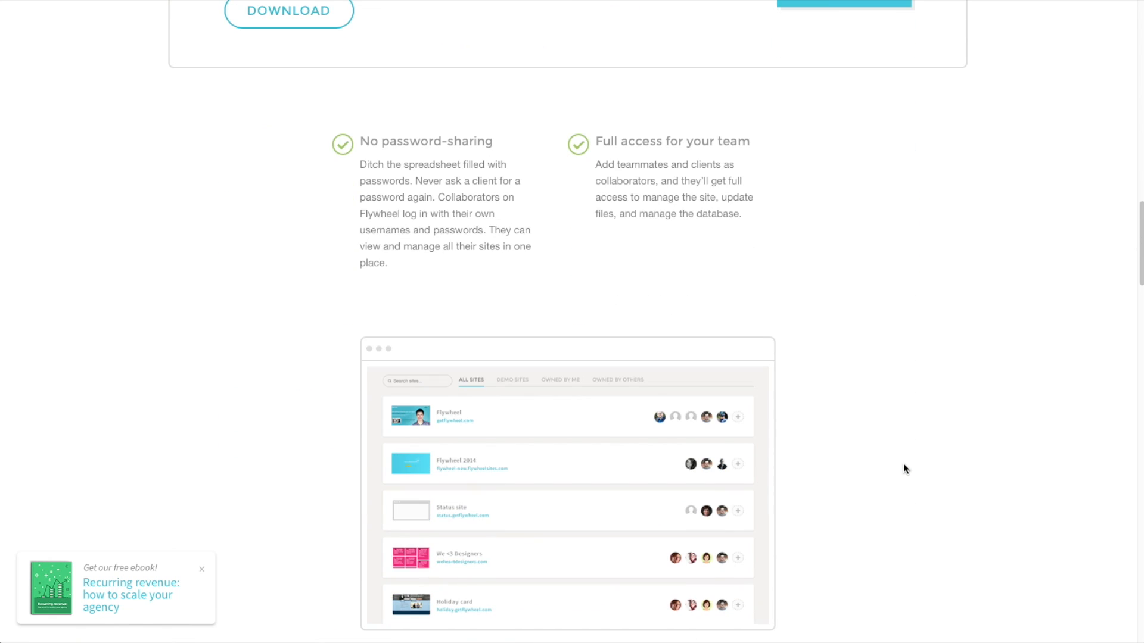
{"action": "scroll", "scroll_direction": "down", "scroll_amount": 3}
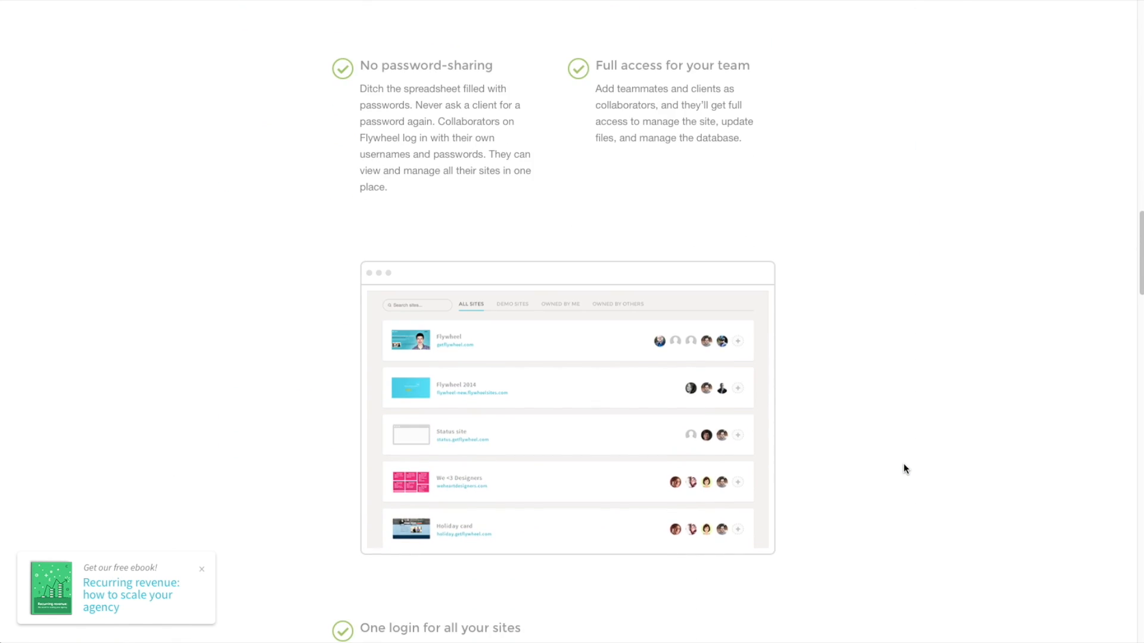
{"action": "scroll", "scroll_direction": "down", "scroll_amount": 3}
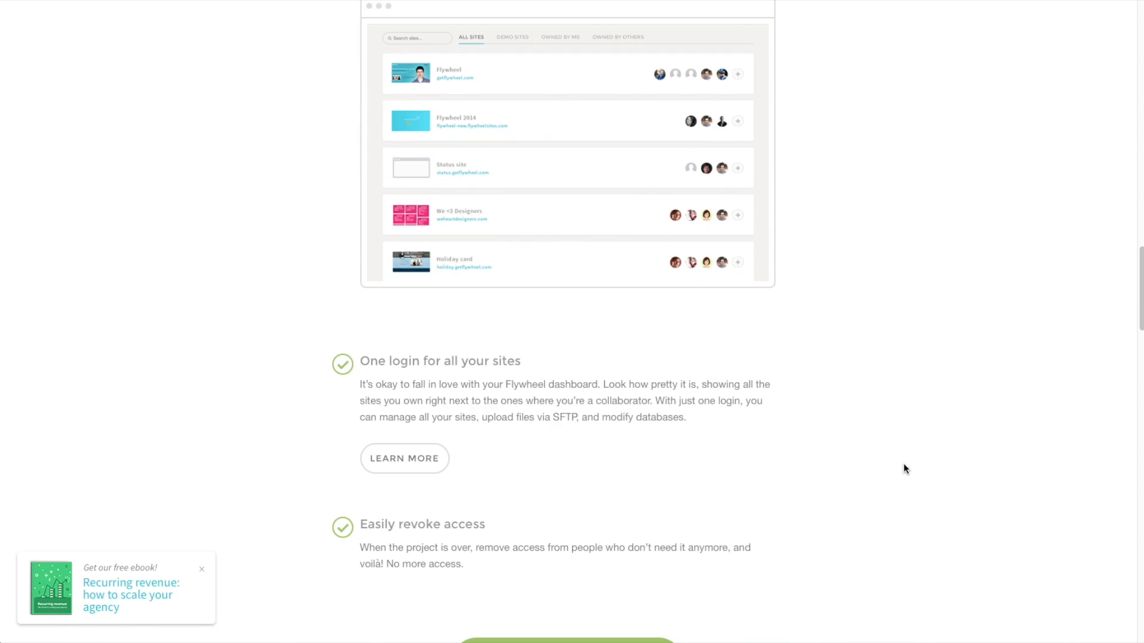
{"action": "scroll", "scroll_direction": "down", "scroll_amount": 3}
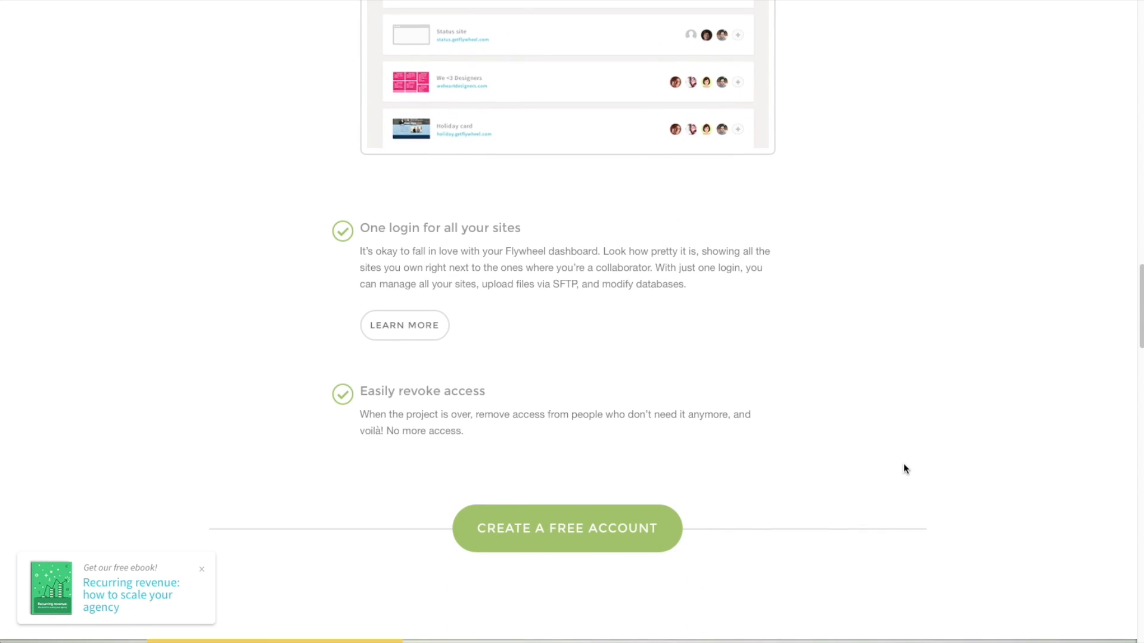
{"action": "scroll", "scroll_direction": "down", "scroll_amount": 3}
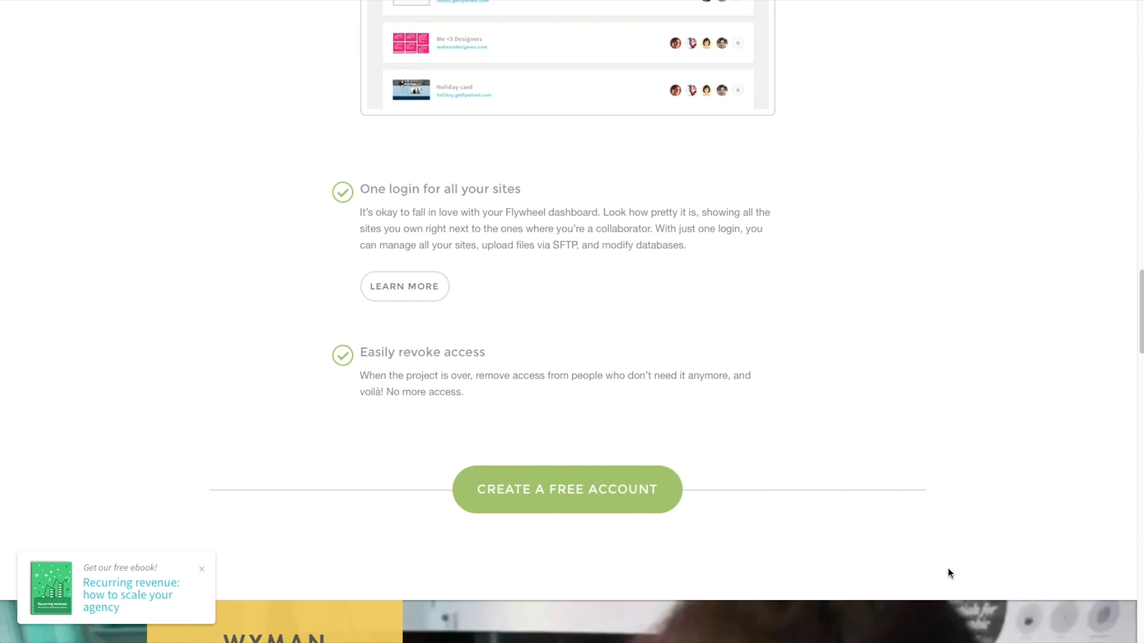
{"action": "scroll", "scroll_direction": "up", "scroll_amount": 3}
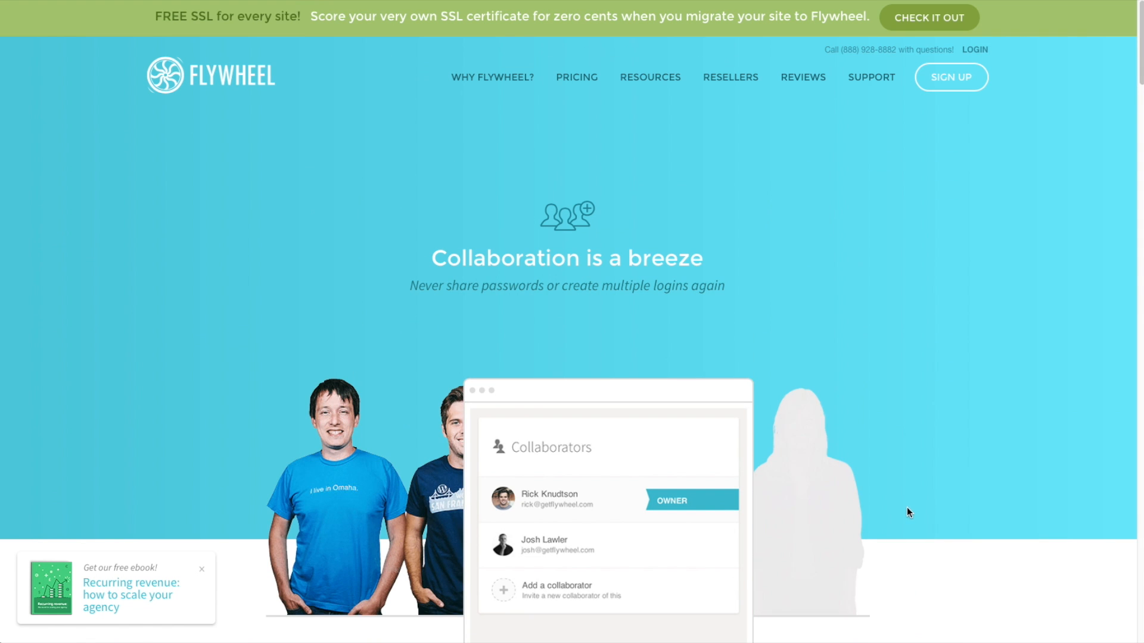
{"action": "mouse_move", "coordinate": [706, 78]}
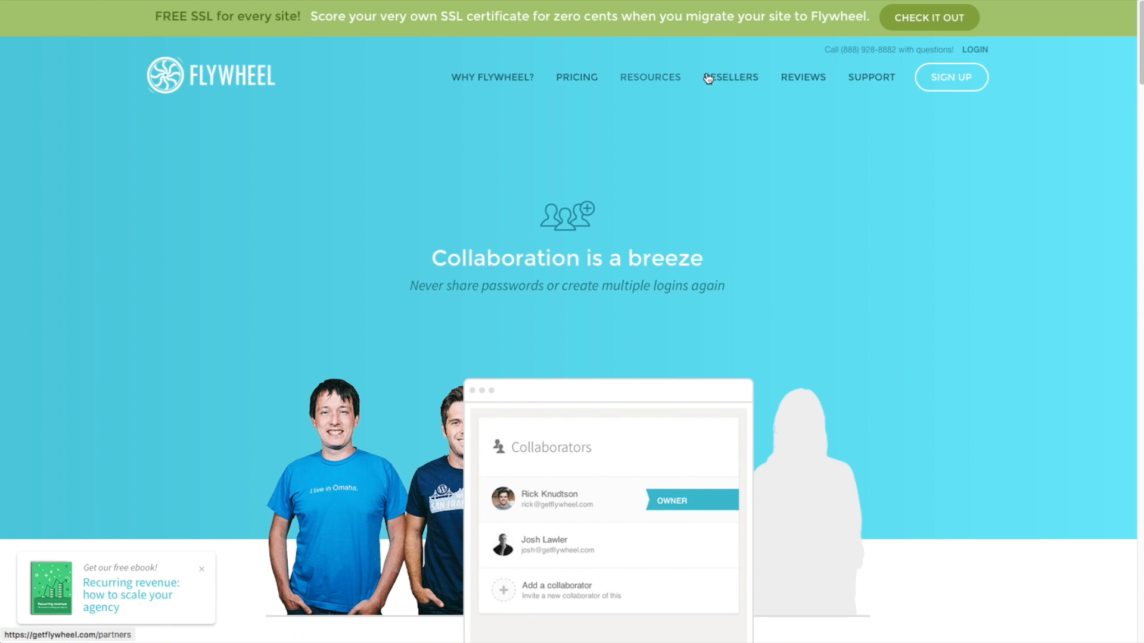
{"action": "mouse_move", "coordinate": [491, 78]}
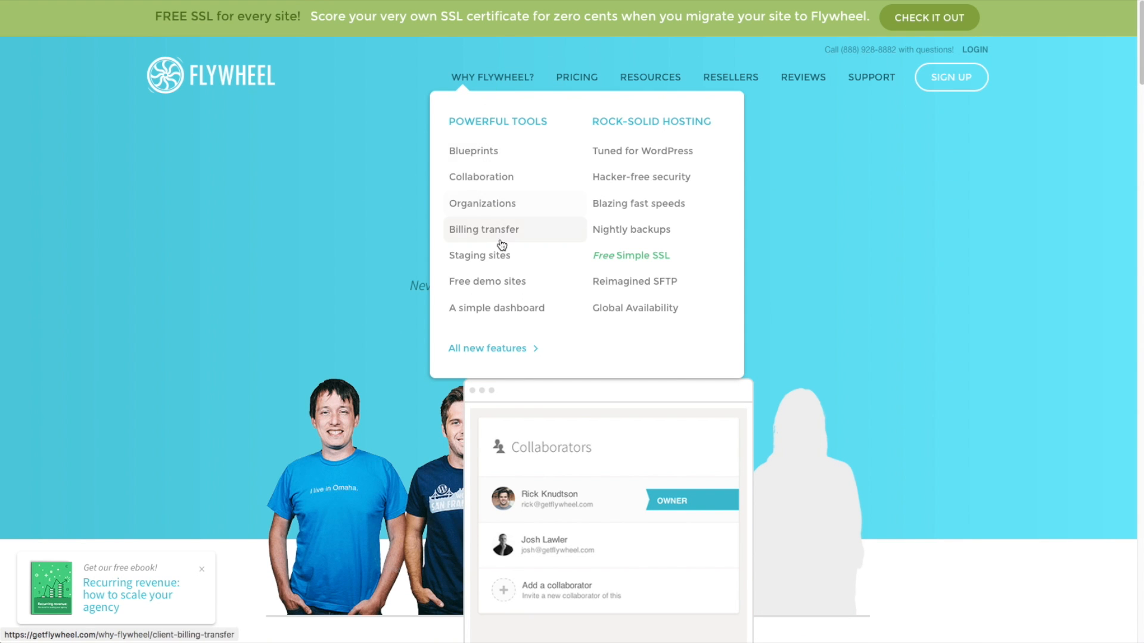
{"action": "mouse_move", "coordinate": [496, 307]}
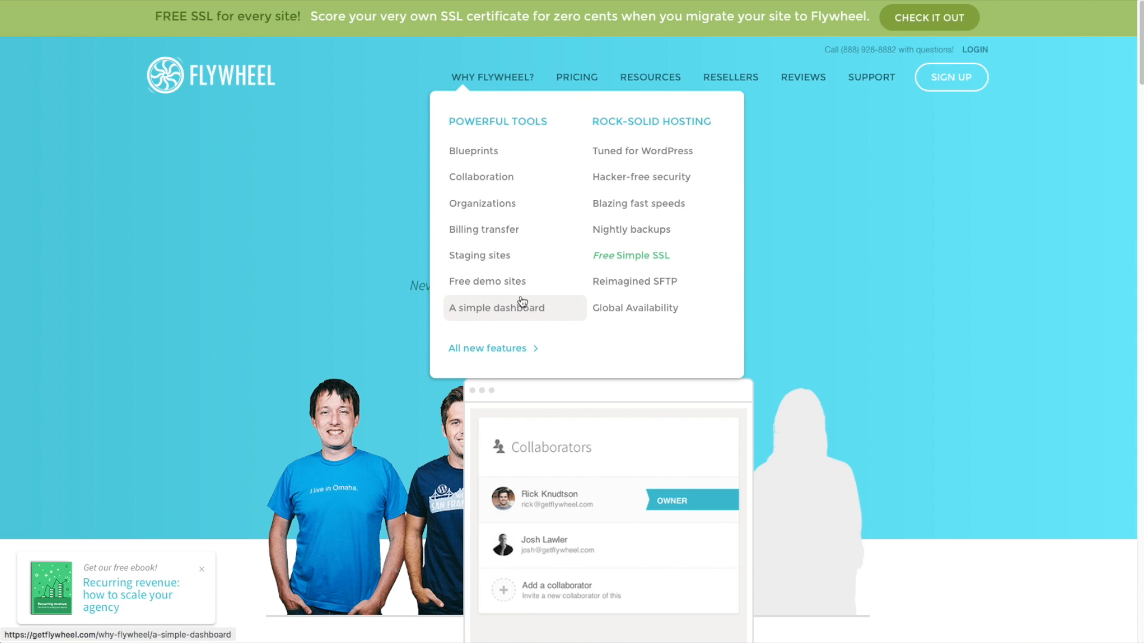
{"action": "mouse_move", "coordinate": [640, 177]}
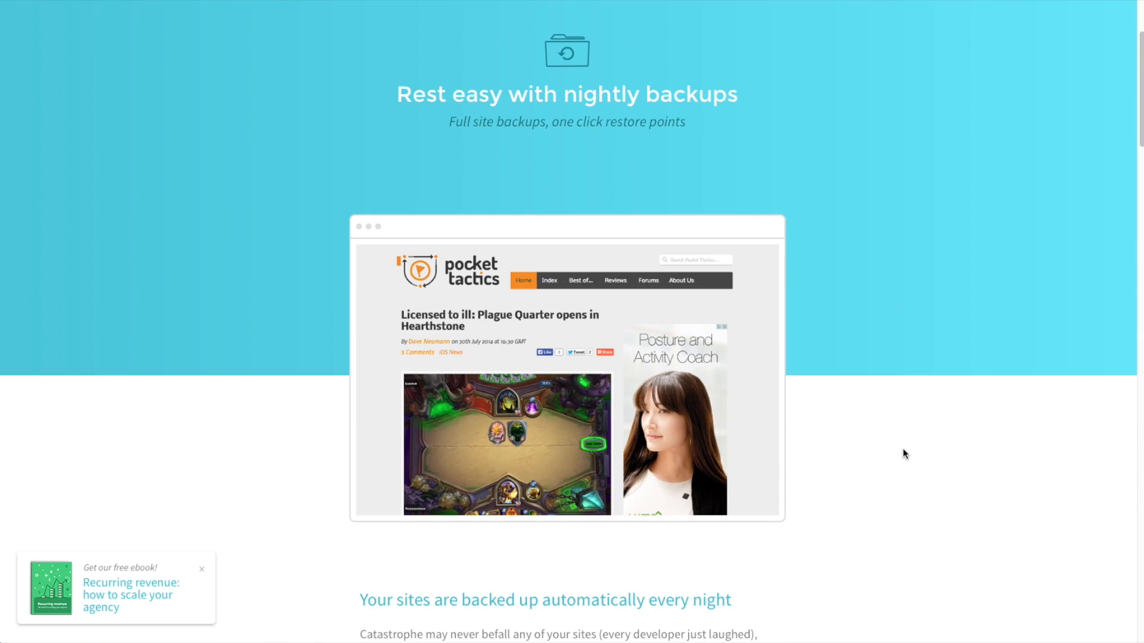
Step: Review the Nightly backups page on automatic backups and on-demand snapshots
{"action": "scroll", "scroll_direction": "down", "scroll_amount": 3}
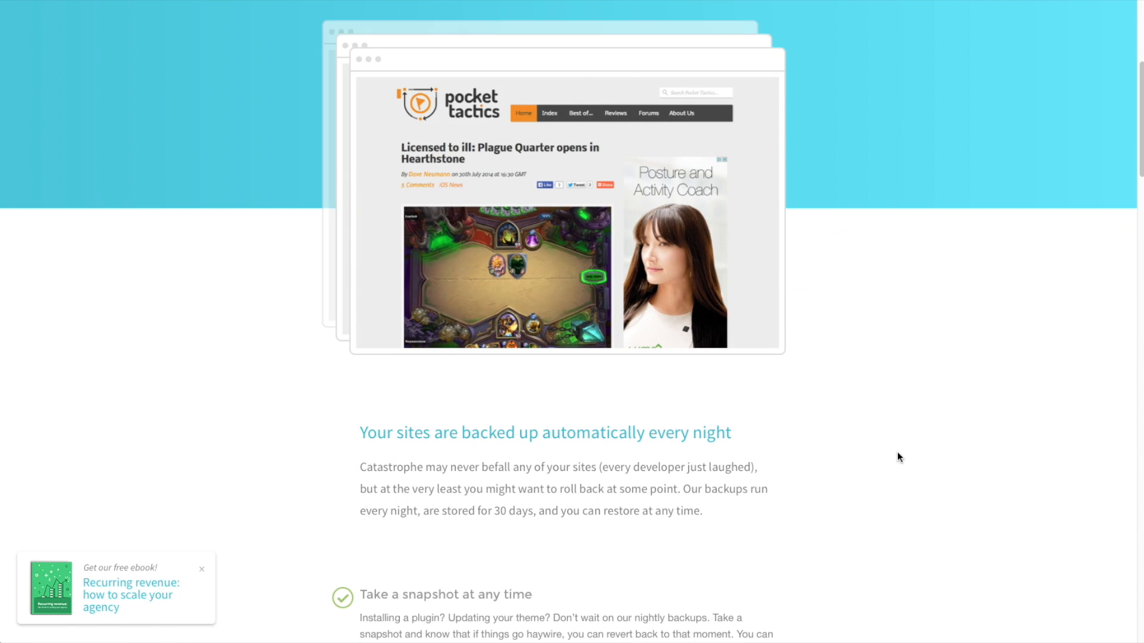
{"action": "scroll", "scroll_direction": "down", "scroll_amount": 3}
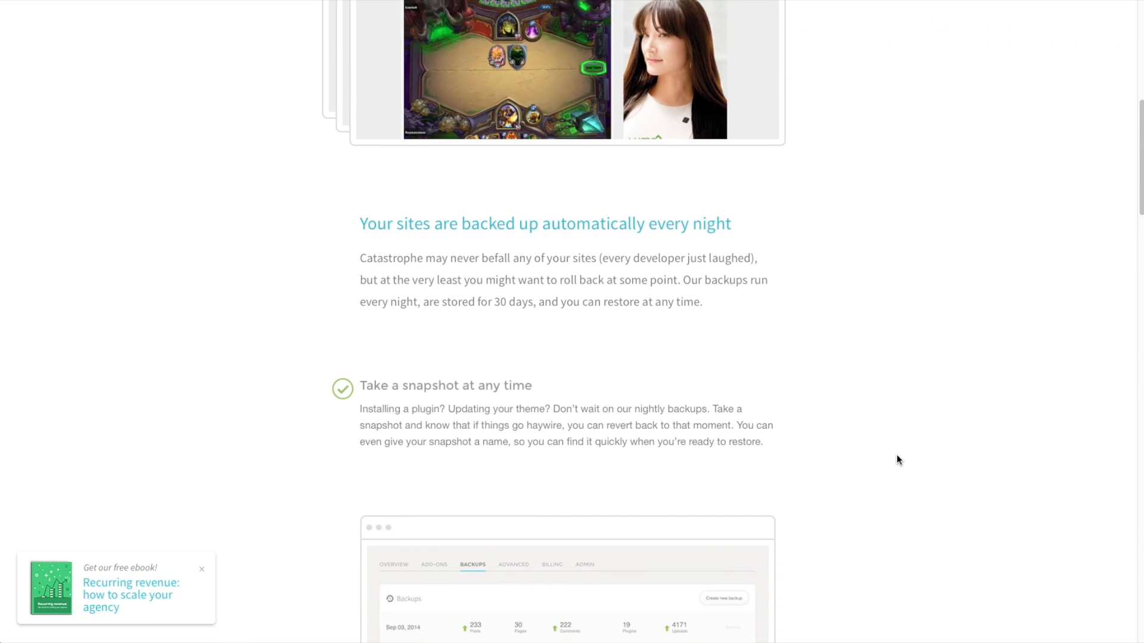
{"action": "scroll", "scroll_direction": "up", "scroll_amount": 3}
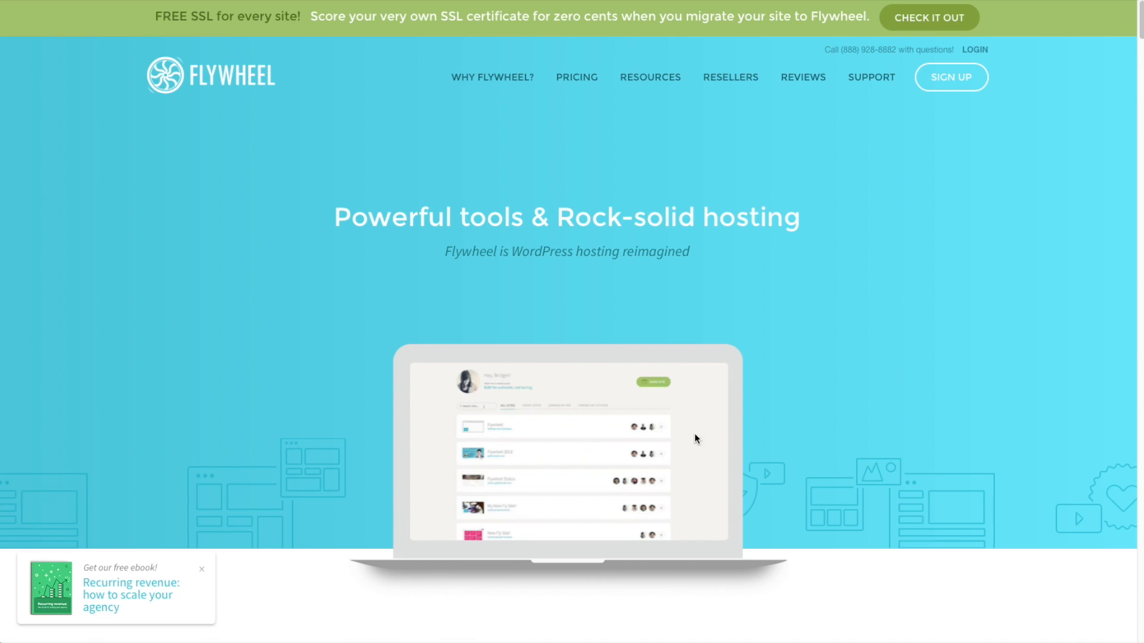
{"action": "scroll", "scroll_direction": "down", "scroll_amount": 3}
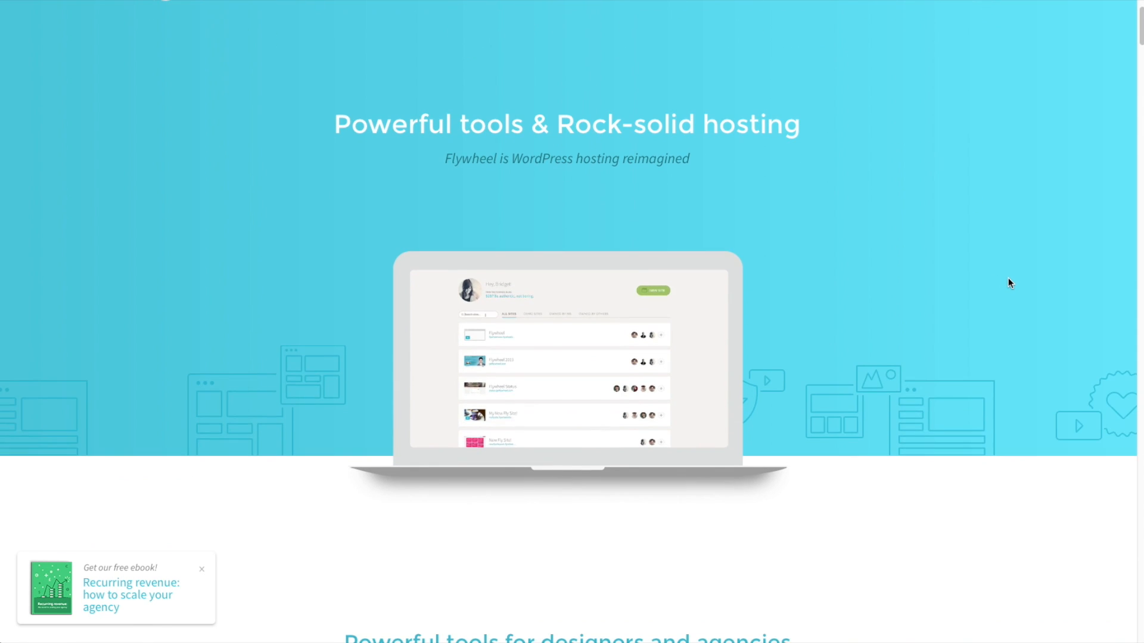
{"action": "scroll", "scroll_direction": "down", "scroll_amount": 3}
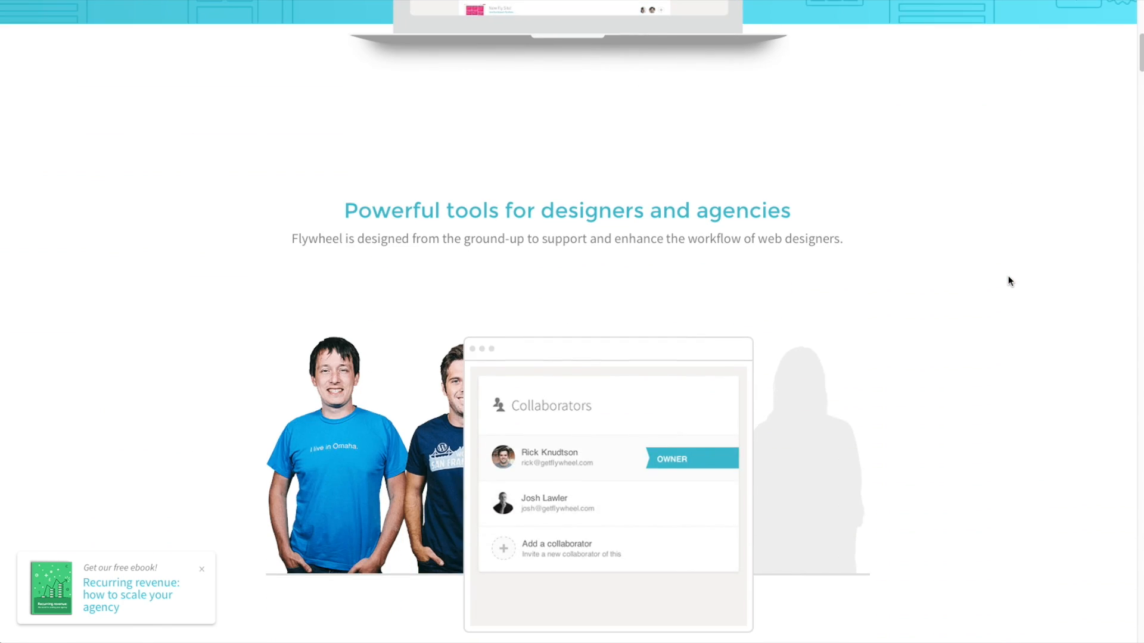
{"action": "scroll", "scroll_direction": "down", "scroll_amount": 3}
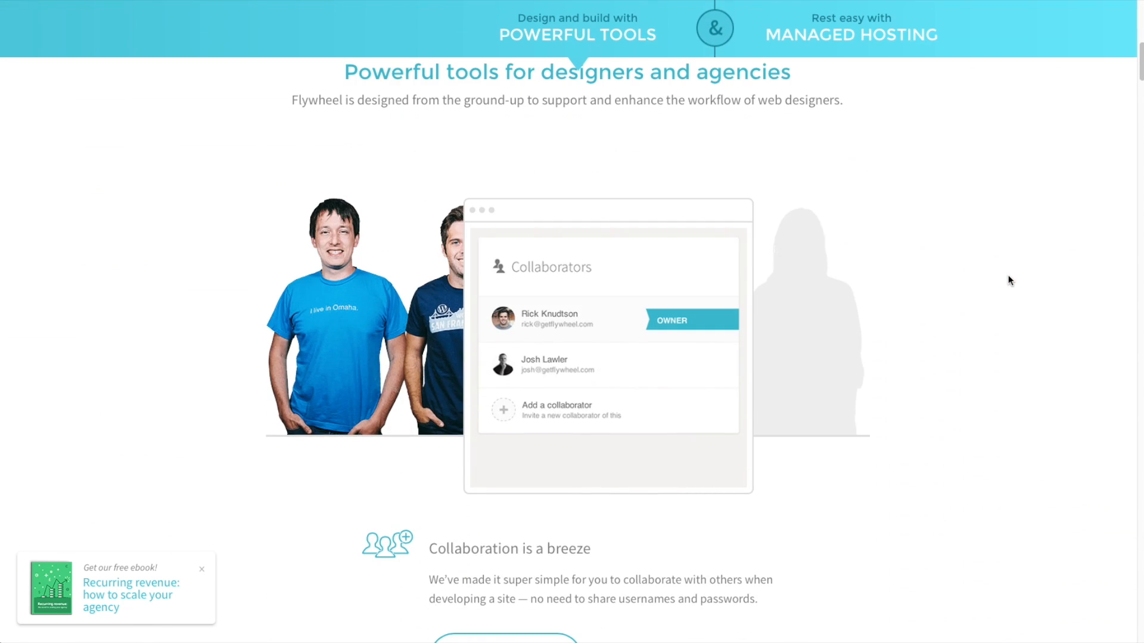
{"action": "scroll", "scroll_direction": "down", "scroll_amount": 3}
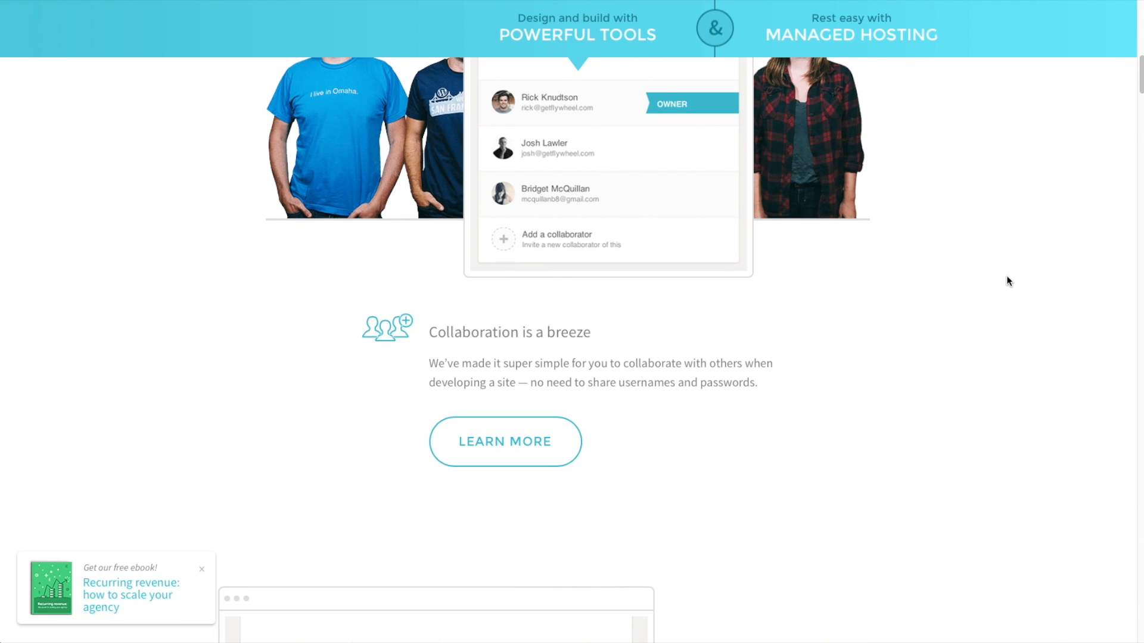
{"action": "scroll", "scroll_direction": "down", "scroll_amount": 3}
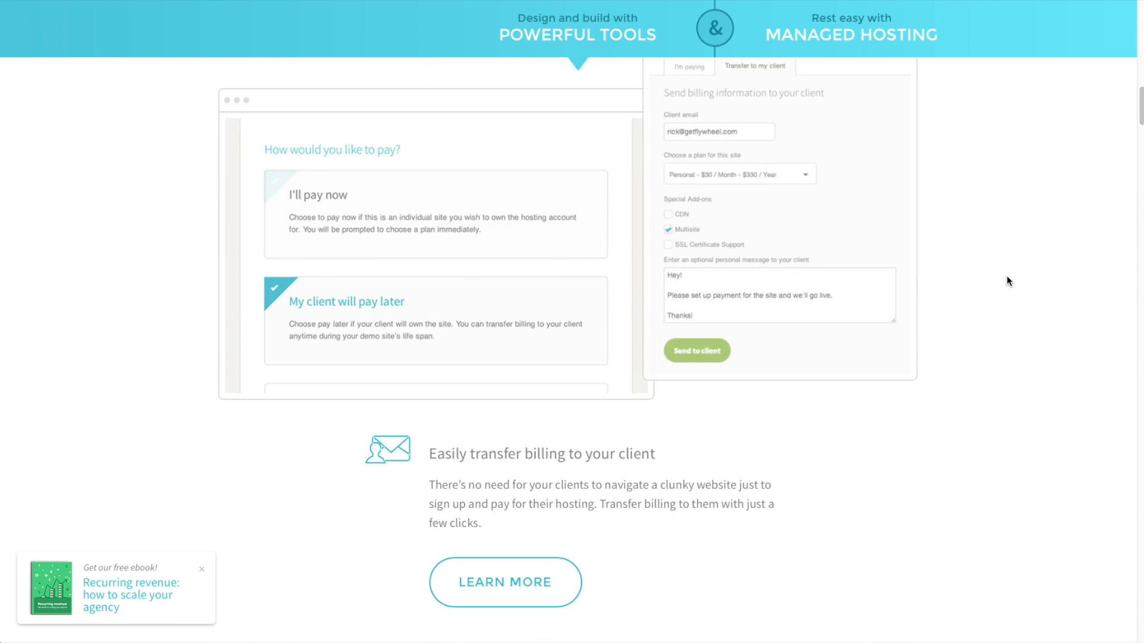
{"action": "scroll", "scroll_direction": "down", "scroll_amount": 3}
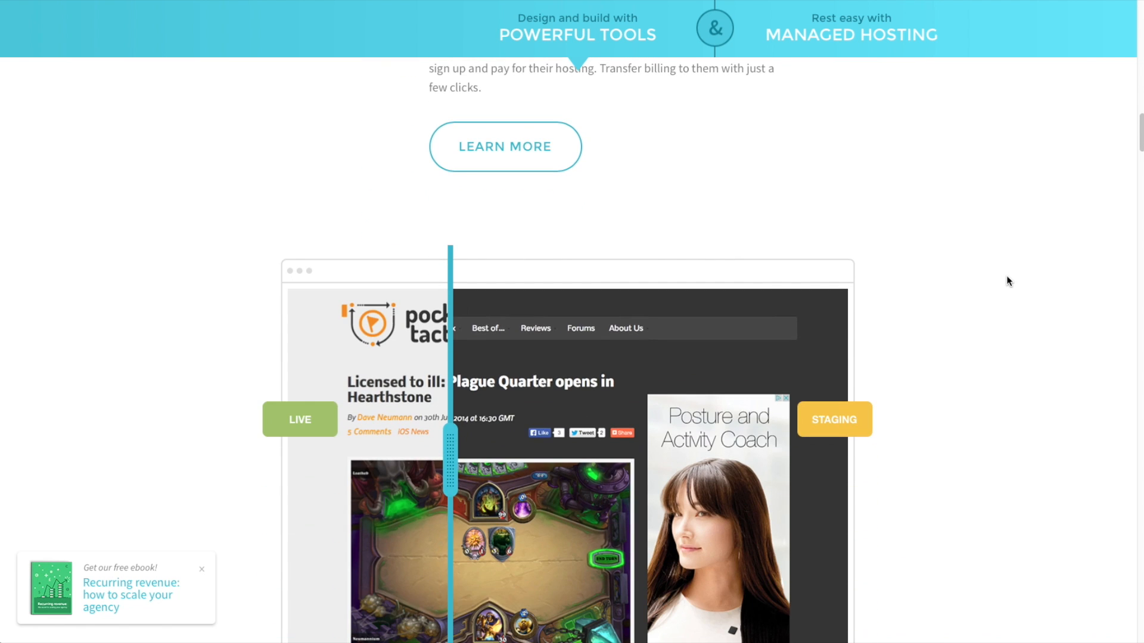
{"action": "scroll", "scroll_direction": "down", "scroll_amount": 3}
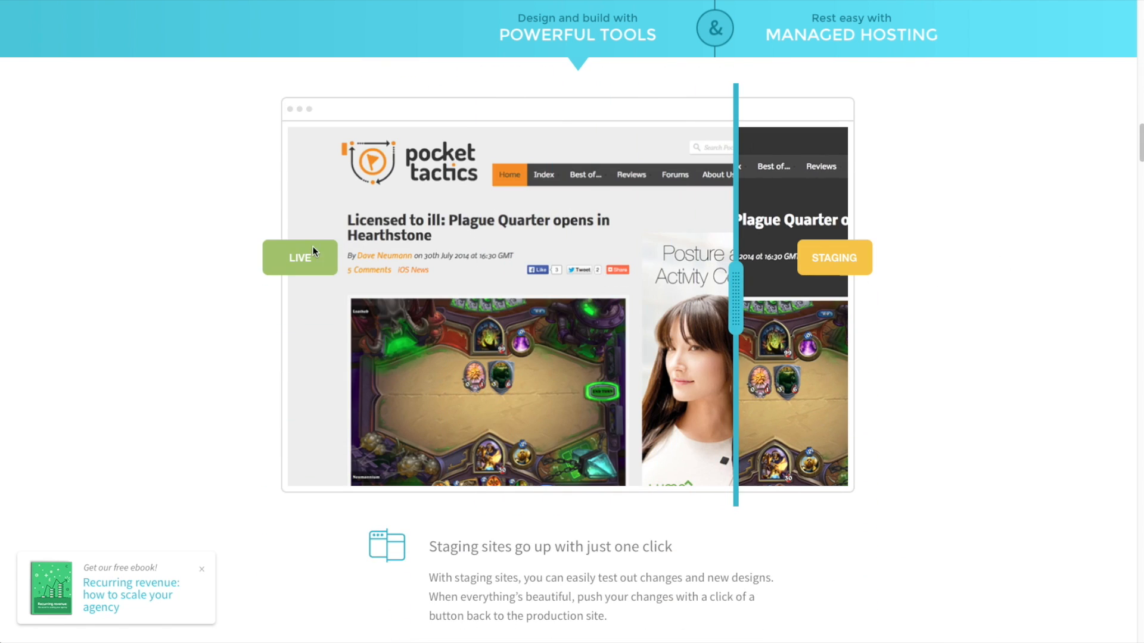
{"action": "mouse_move", "coordinate": [1017, 389]}
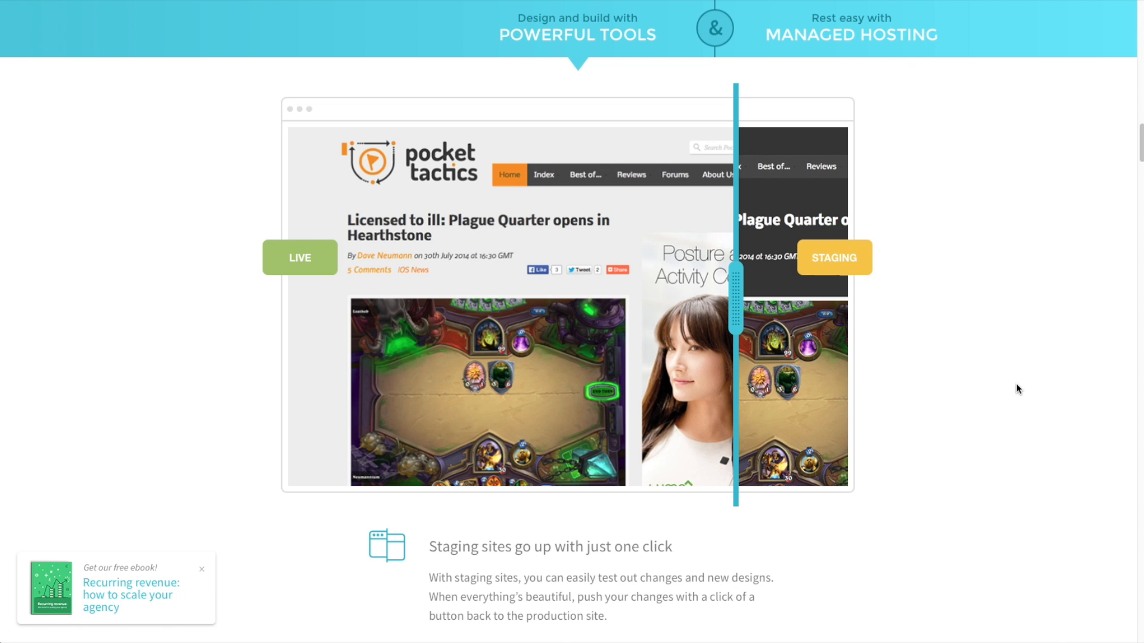